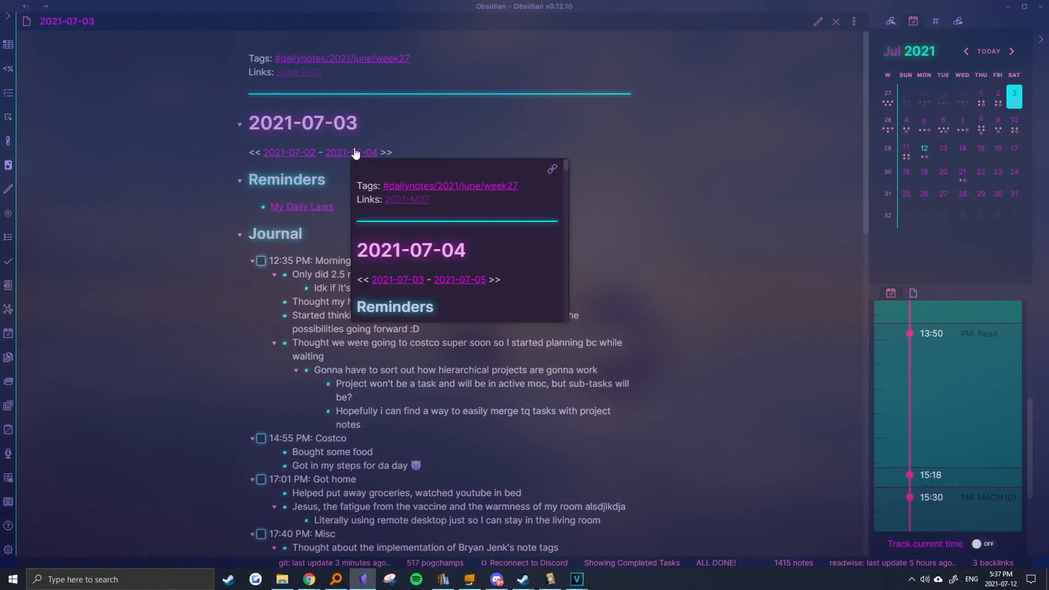
Review the 2021-07-10 daily note in source mode, then open the Daily Template note.
left_click(961, 123)
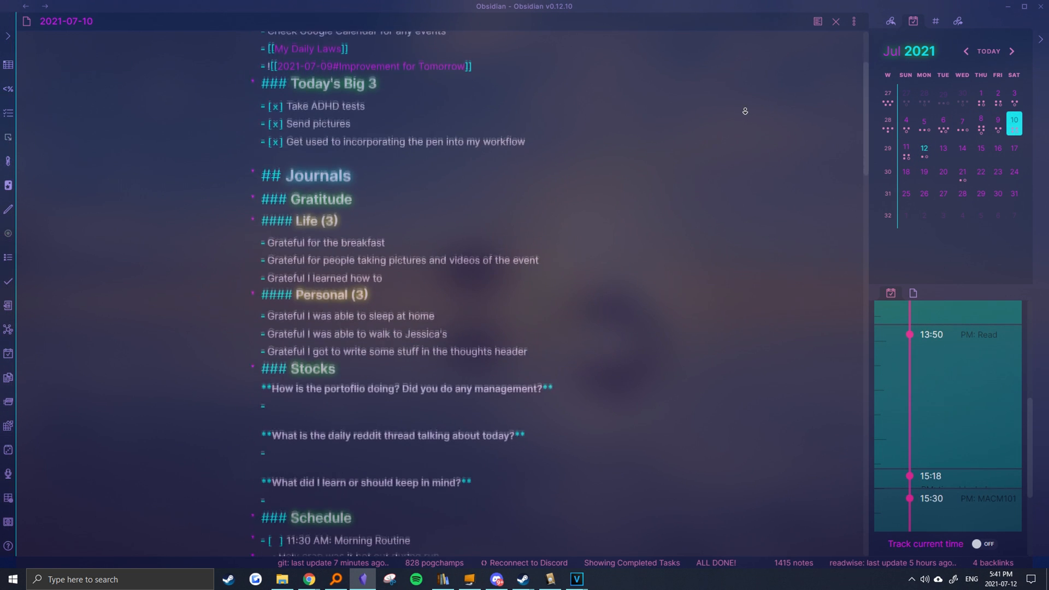
scroll("down", 3)
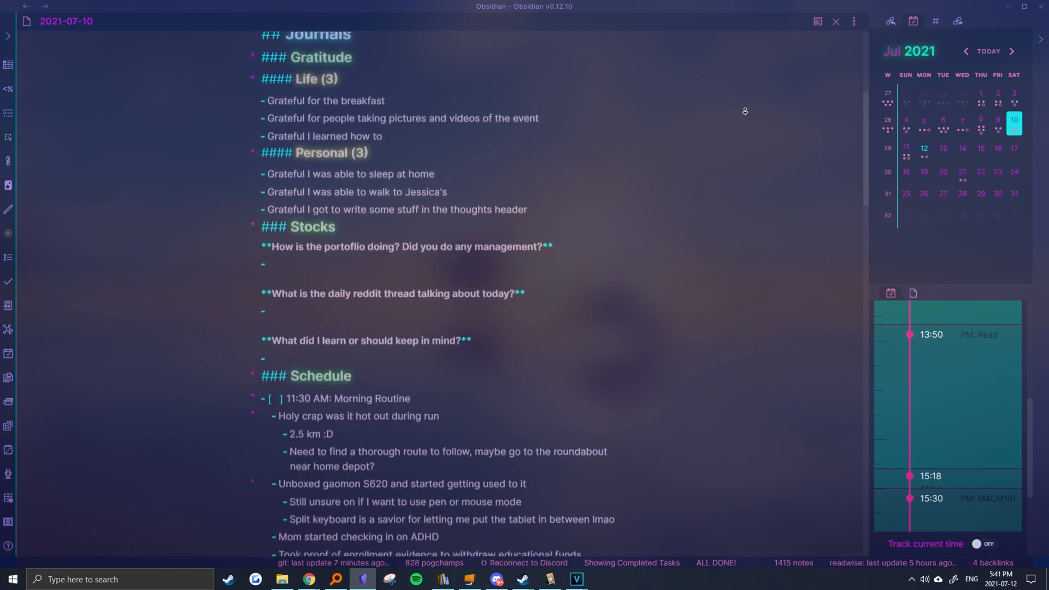
scroll("down", 3)
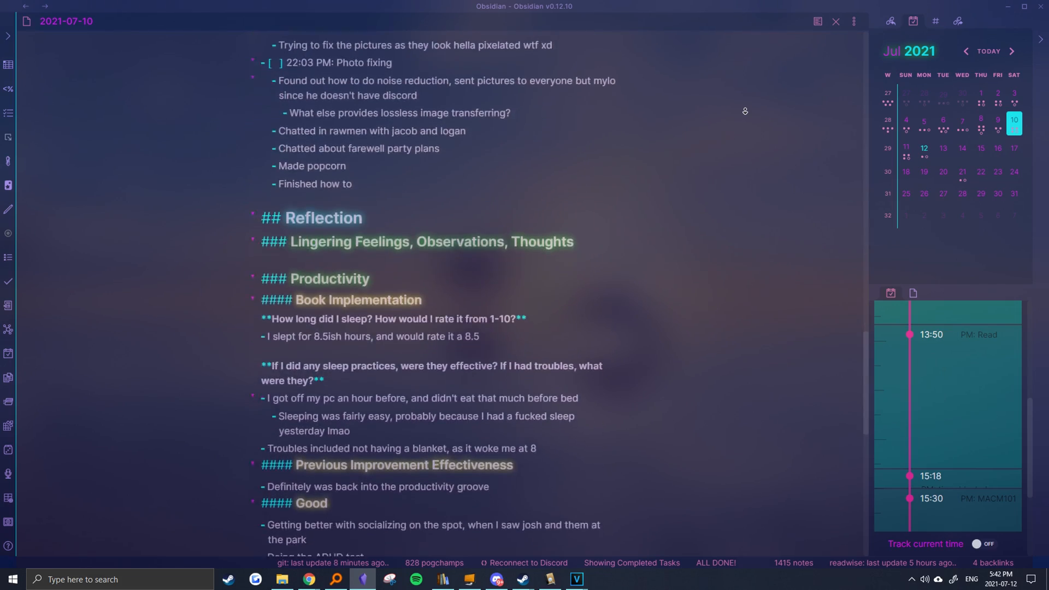
scroll("down", 3)
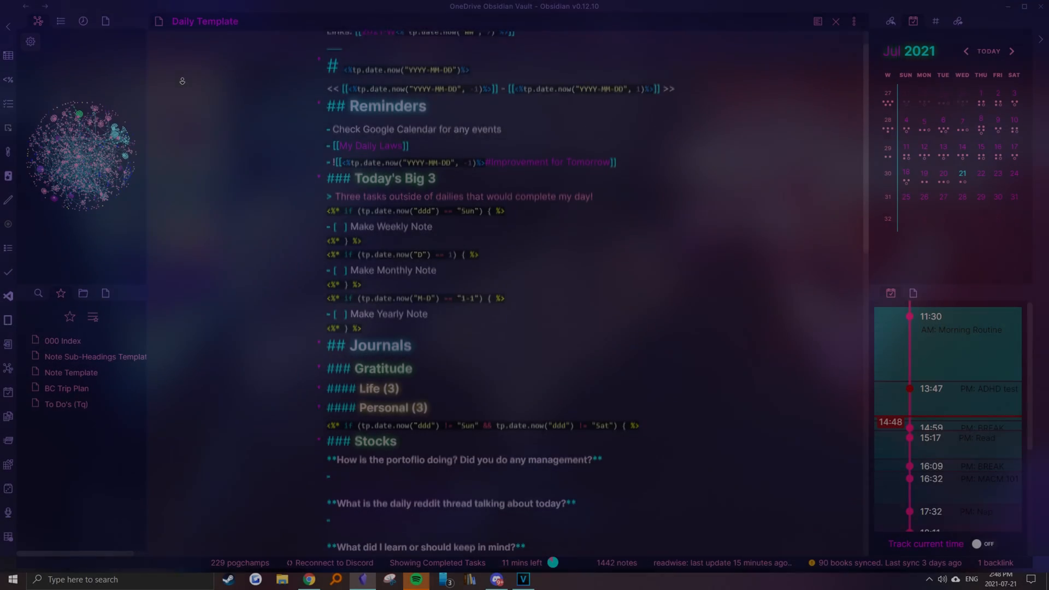
Read the Daily Template's schedule and reflection sections, then view Templater in community plugins.
scroll("down", 3)
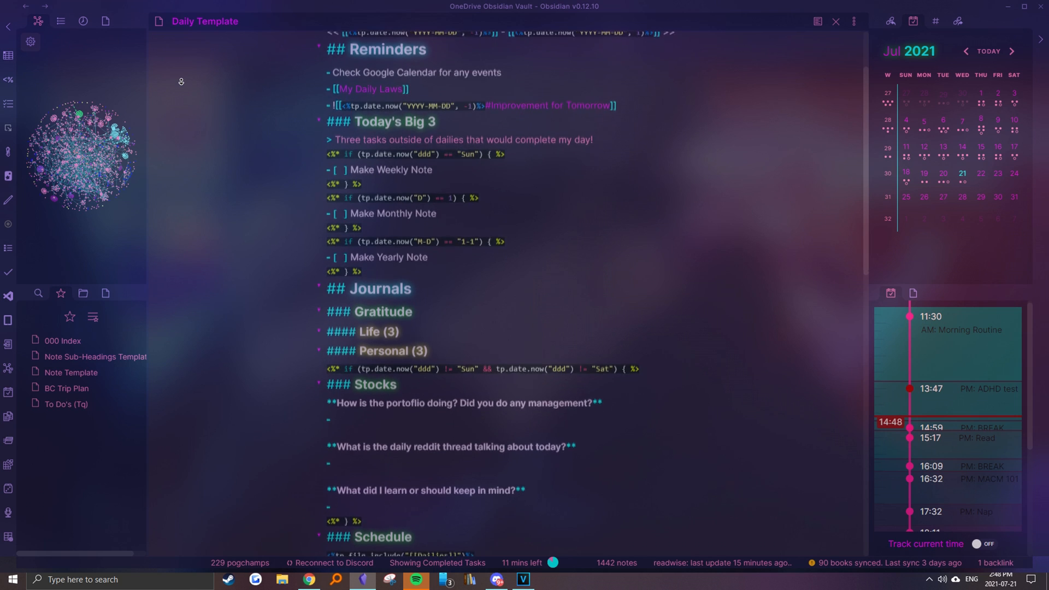
scroll("down", 3)
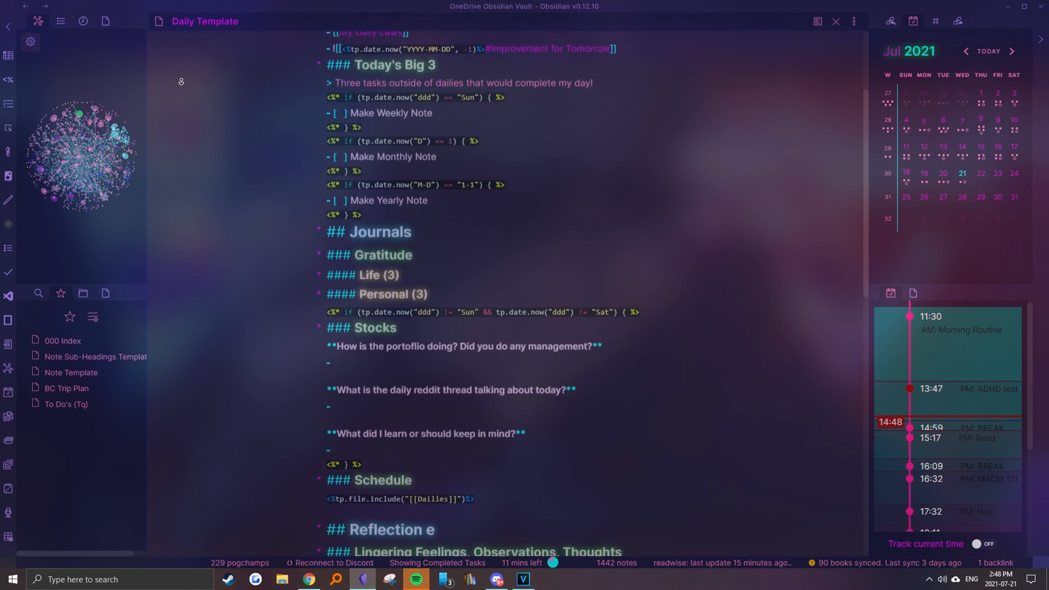
scroll("down", 3)
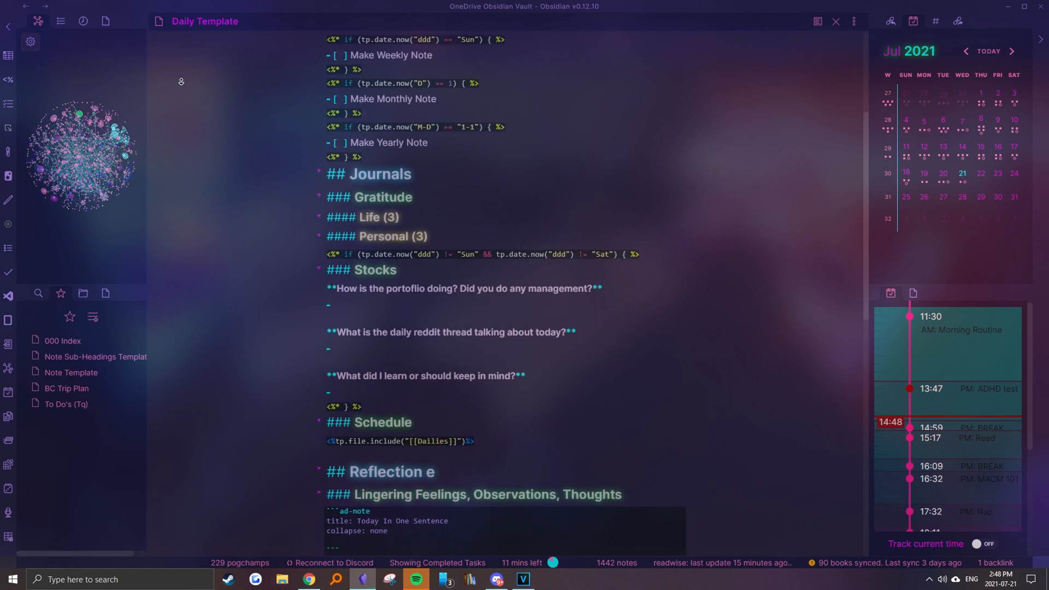
scroll("down", 3)
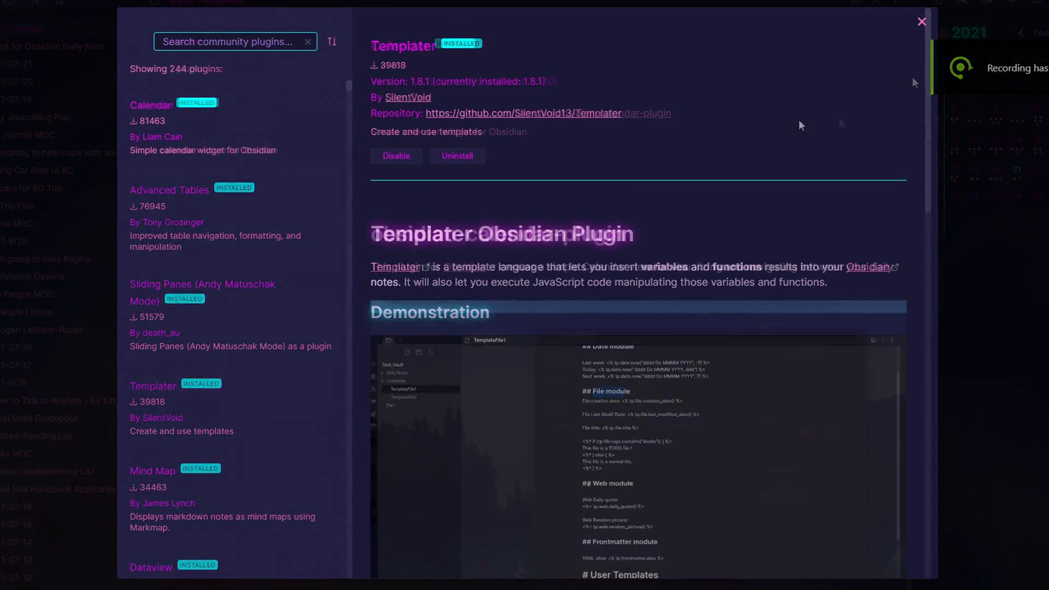
Search plugins for 'day pla', read Day Planner's page, then open the 2021-07-21 note.
type("day pla")
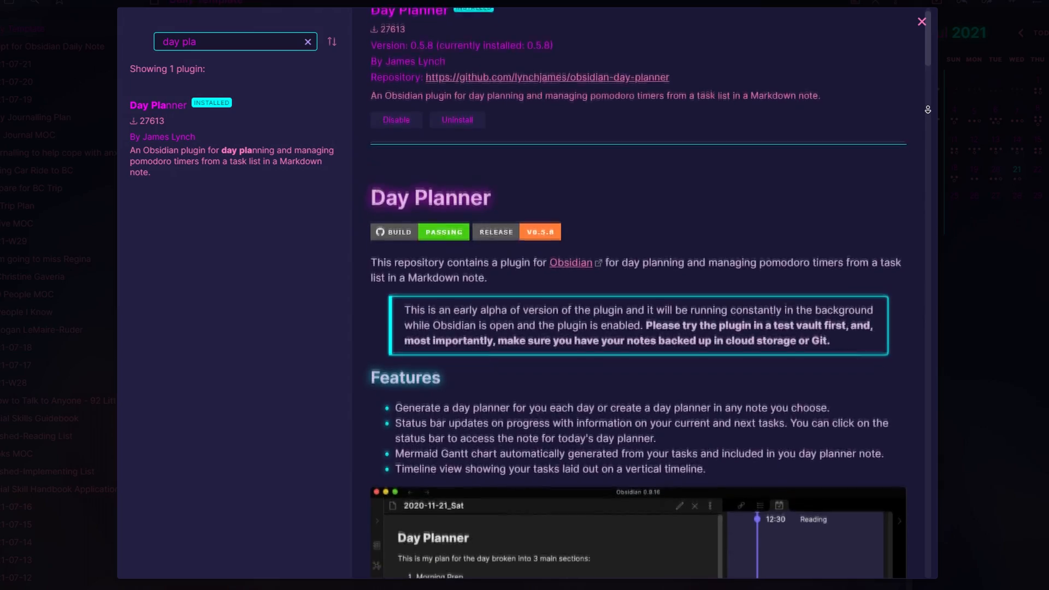
scroll("down", 3)
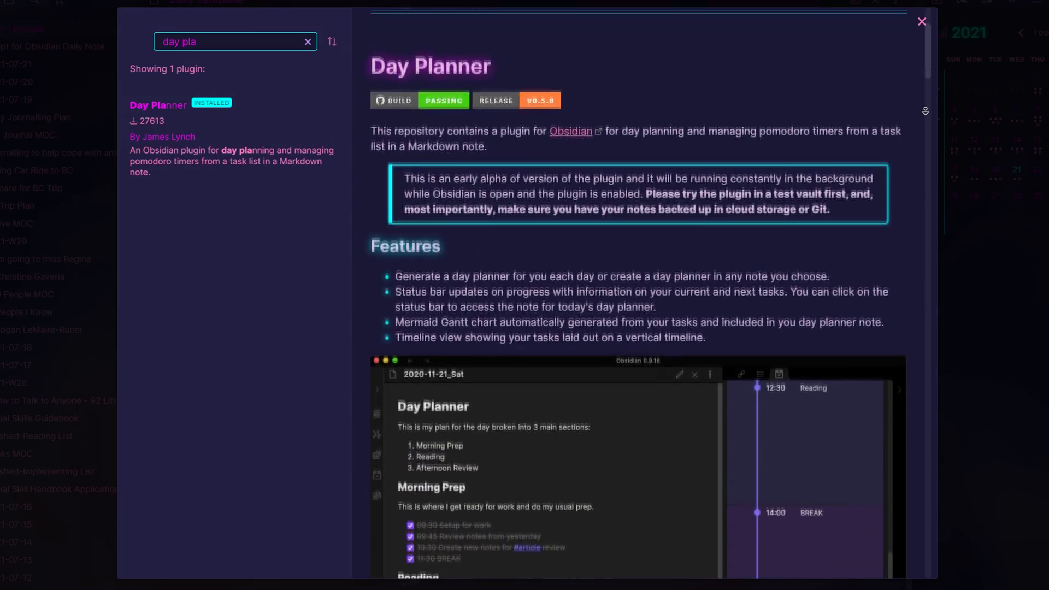
scroll("down", 3)
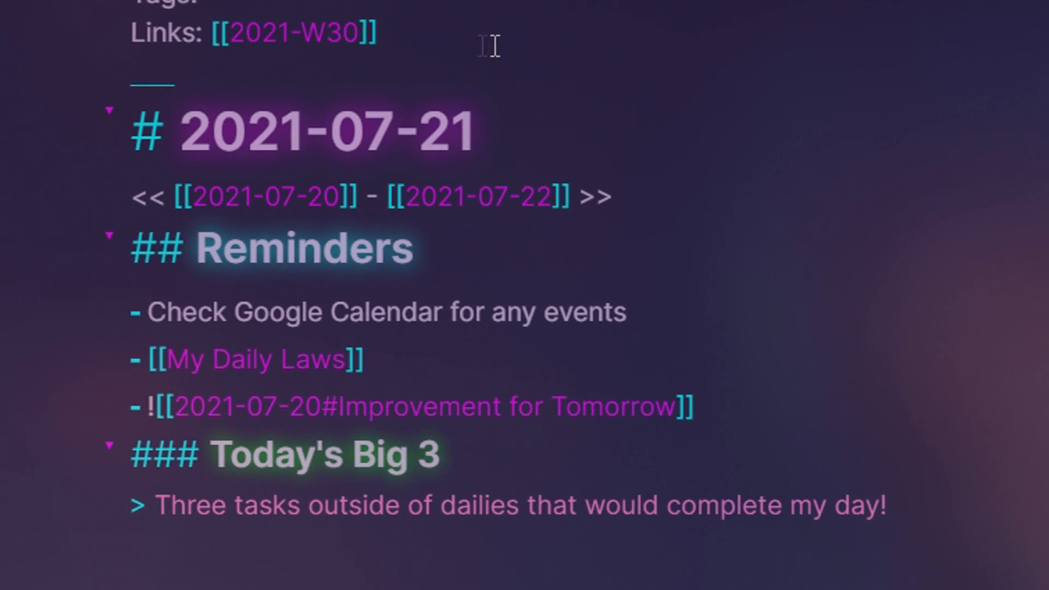
Read through the 2021-07-21 note, then open July 3 from the Calendar sidebar.
scroll("down", 3)
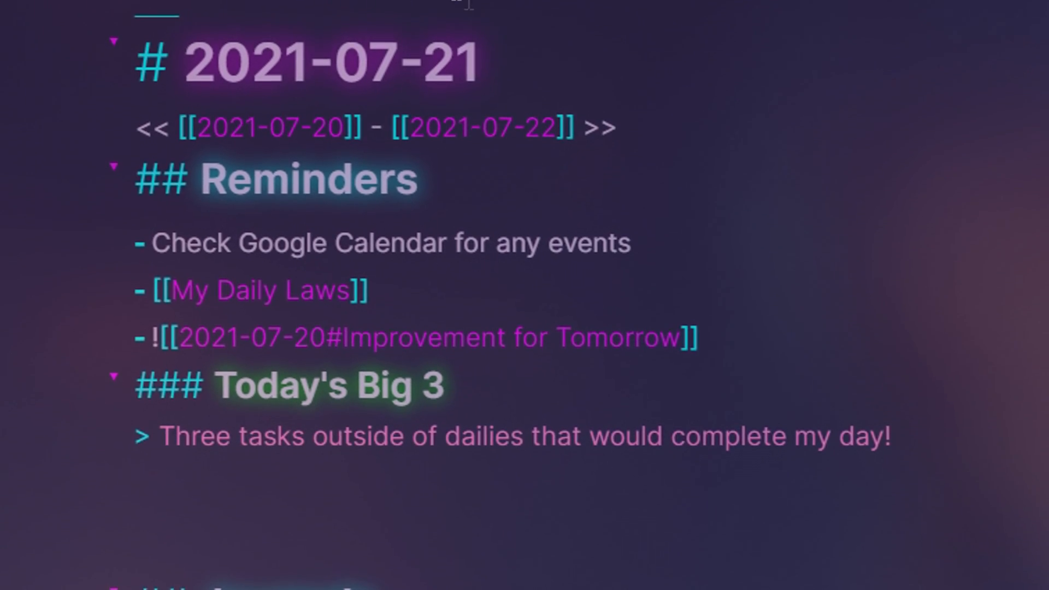
scroll("down", 3)
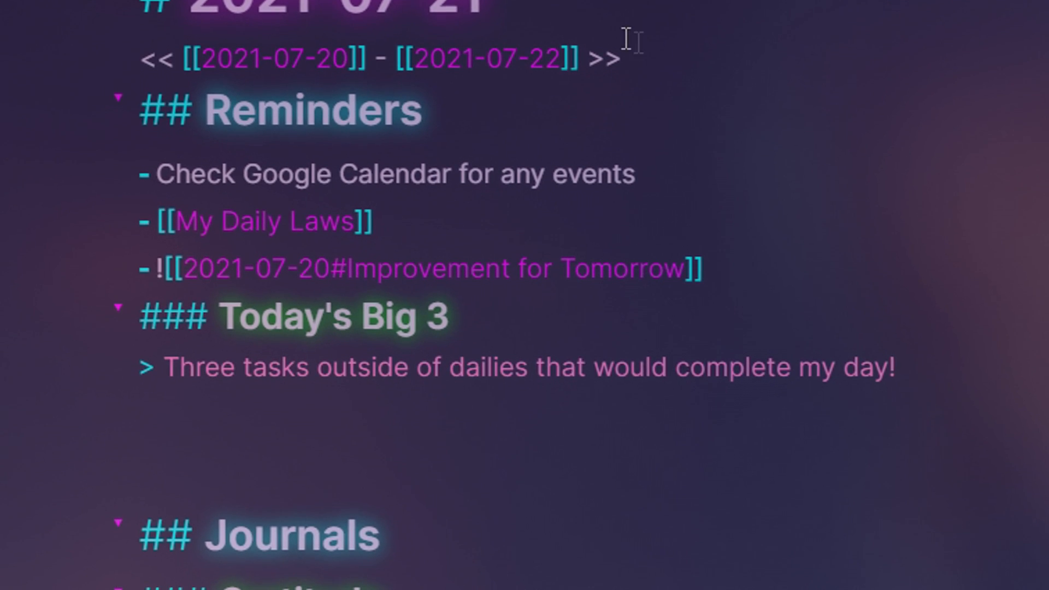
scroll("down", 3)
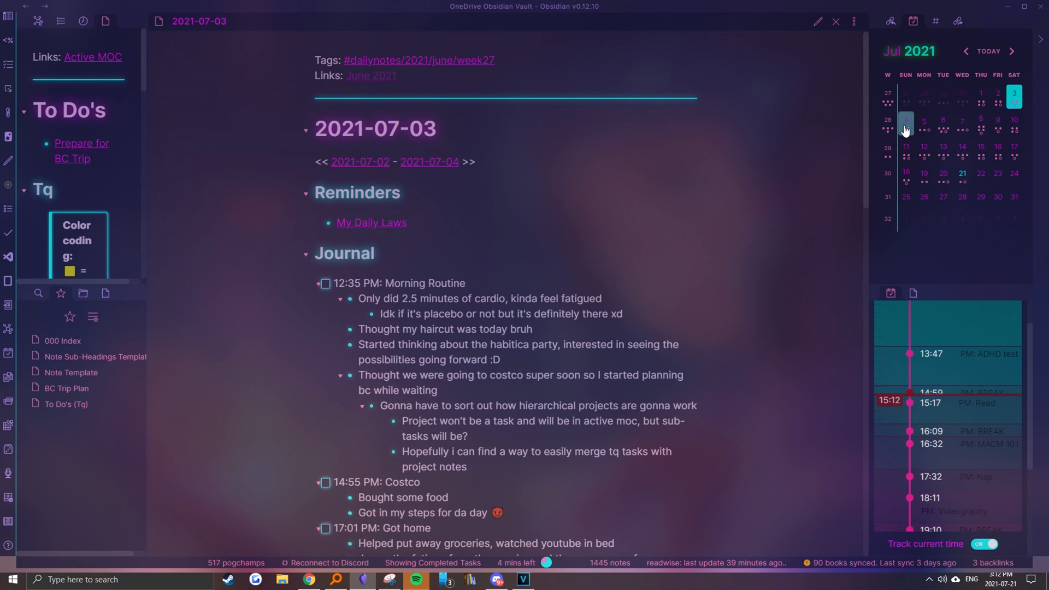
Browse the July 6, July 9 and July 10 daily notes via the Calendar sidebar.
left_click(942, 120)
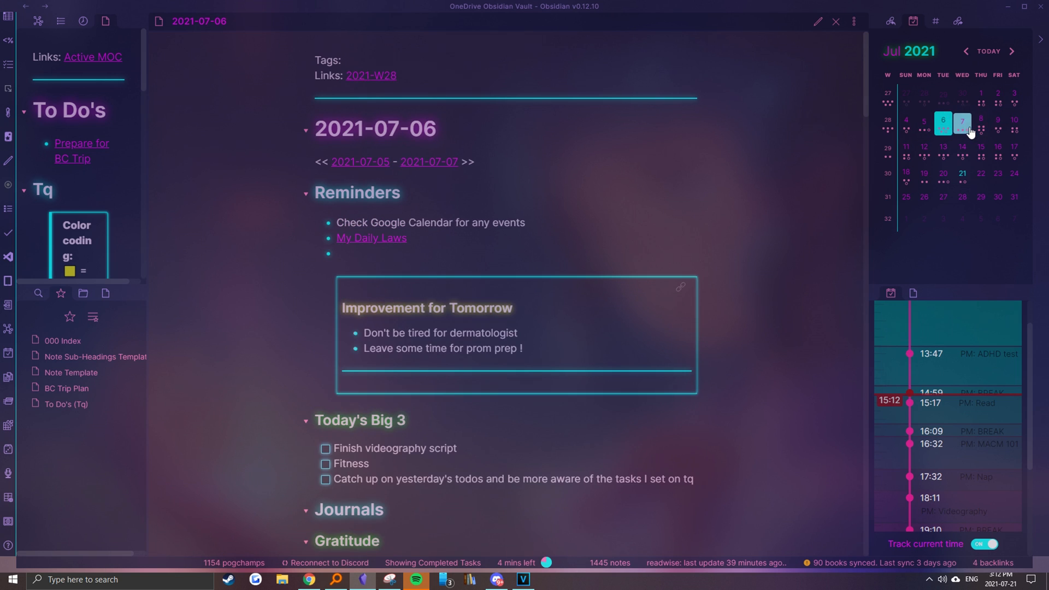
left_click(996, 123)
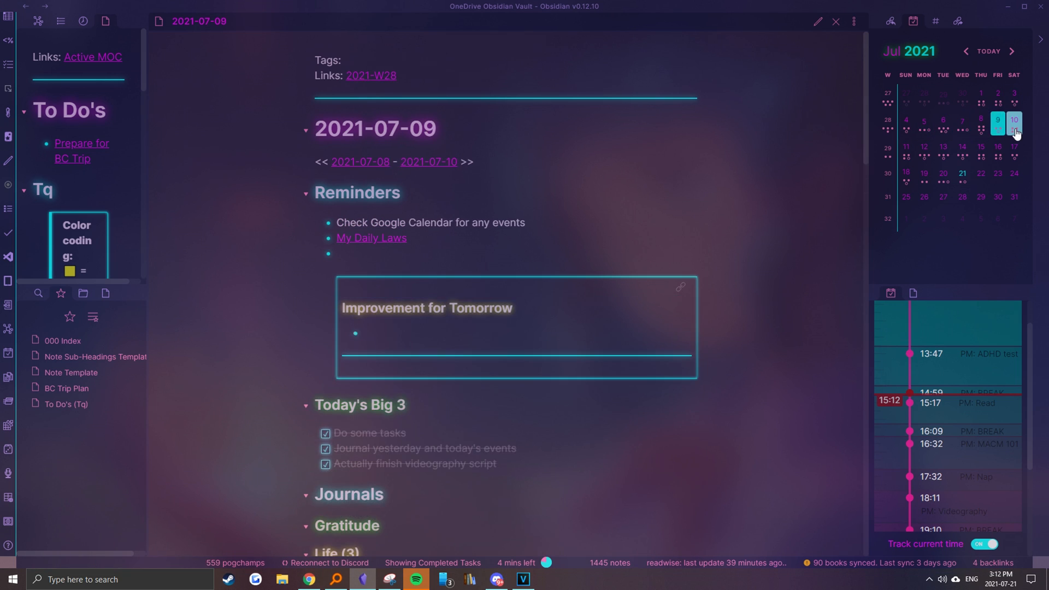
left_click(905, 146)
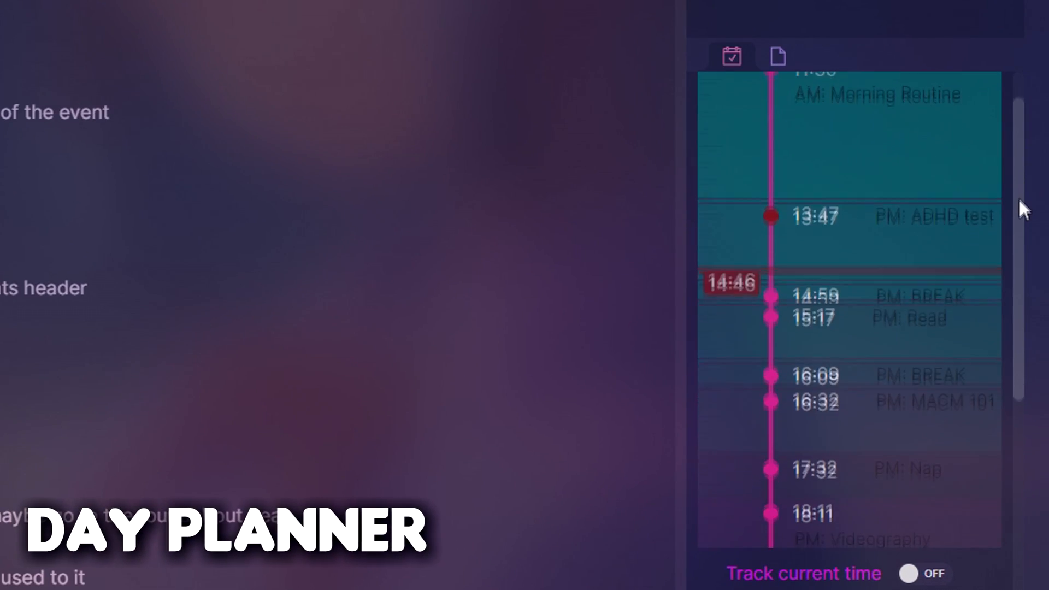
Scroll the Day Planner timeline, then return to the Daily Template tab.
scroll("down", 3)
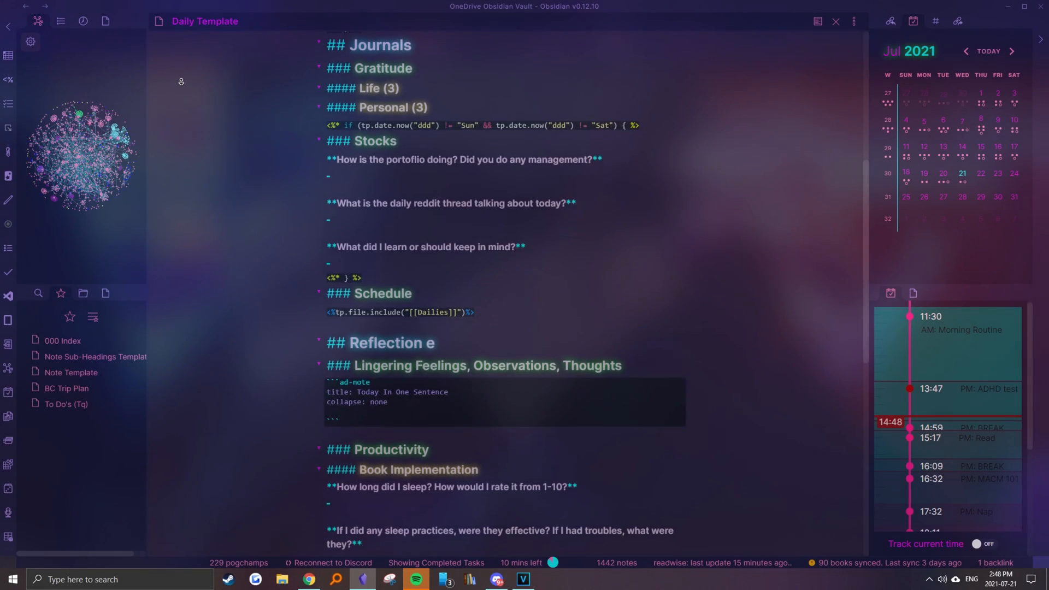
scroll("down", 3)
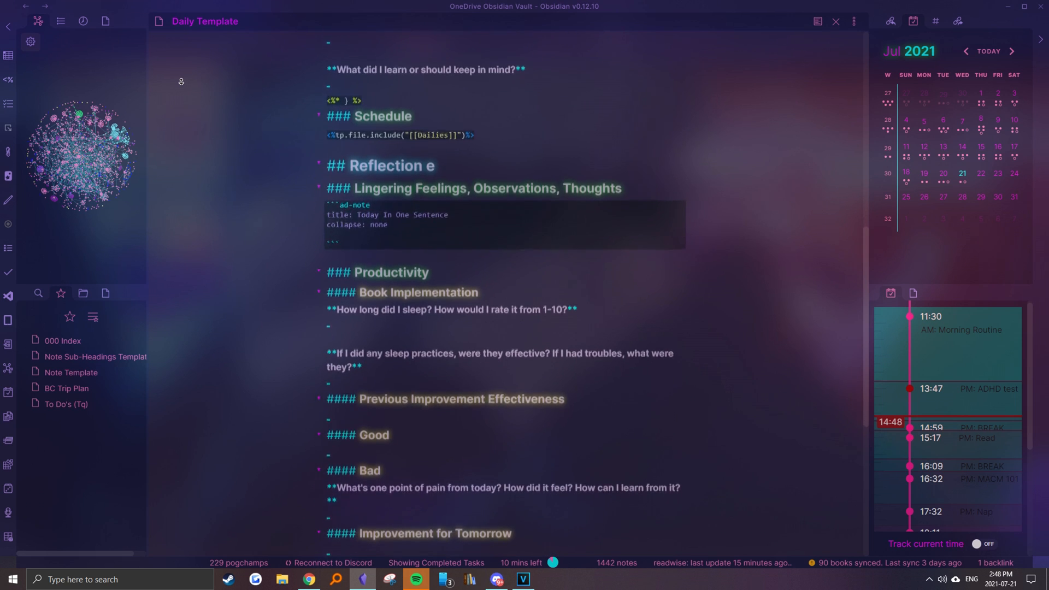
scroll("down", 3)
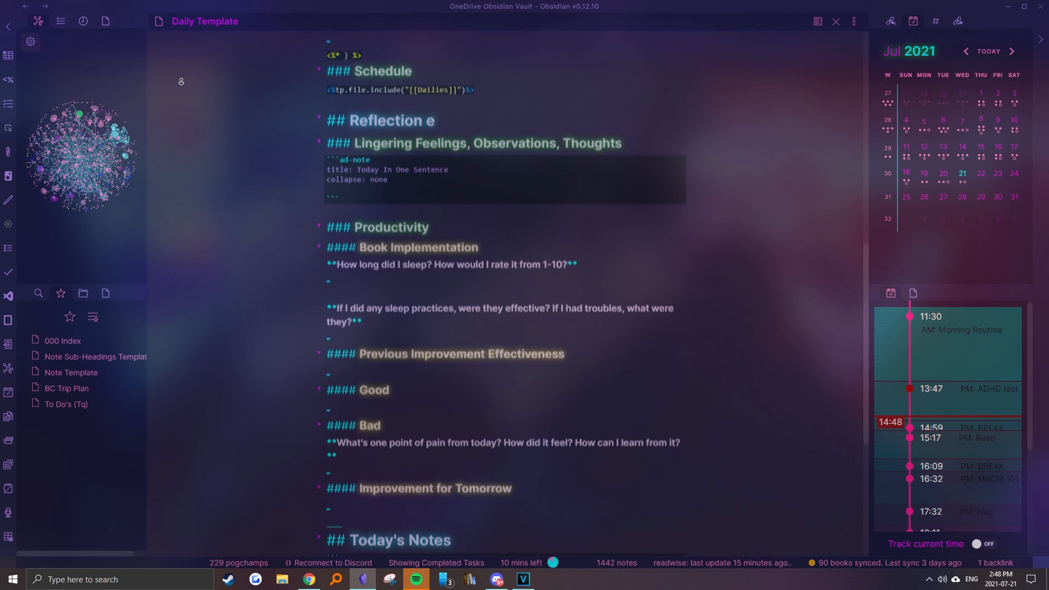
scroll("down", 3)
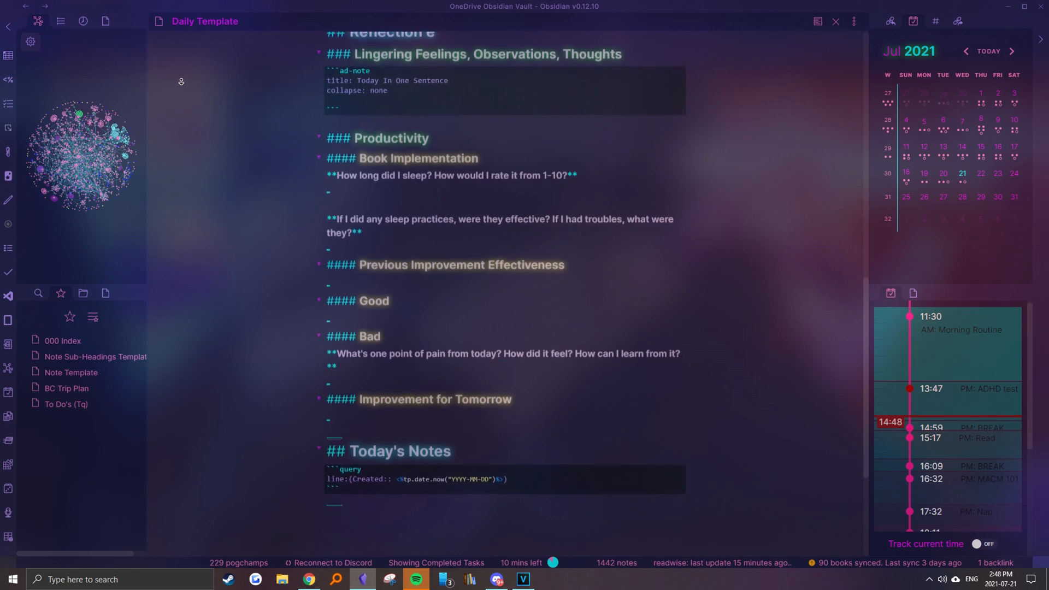
scroll("down", 3)
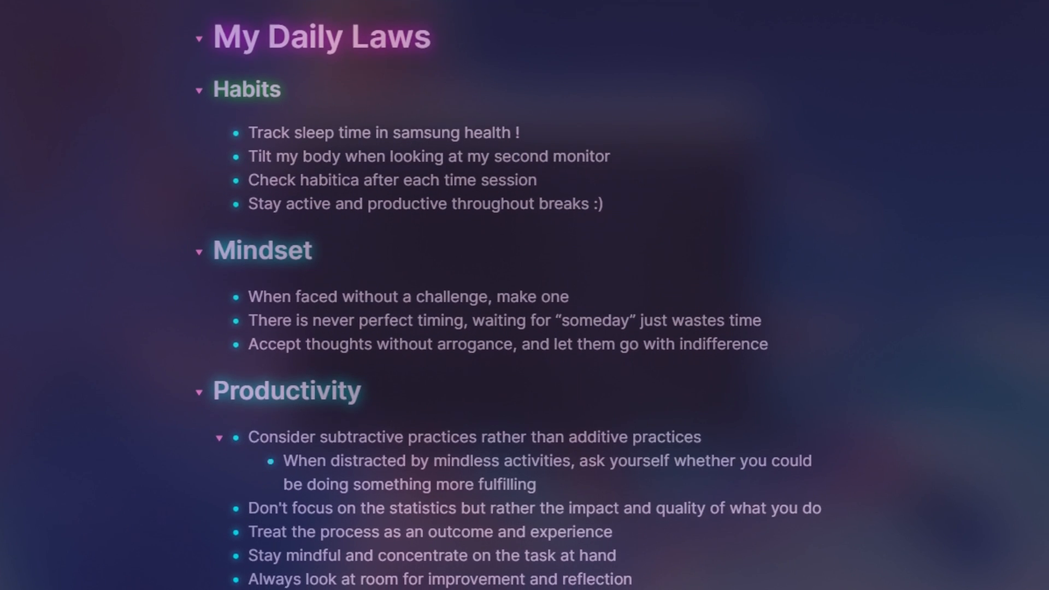
Follow the [[My Daily Laws]] link and read through that note.
scroll("down", 3)
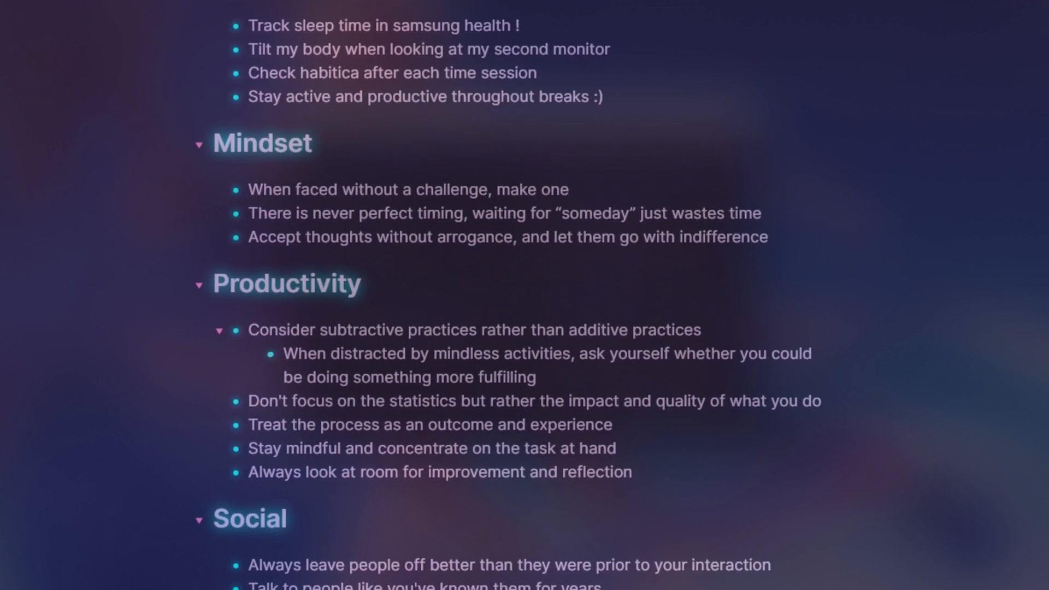
scroll("down", 3)
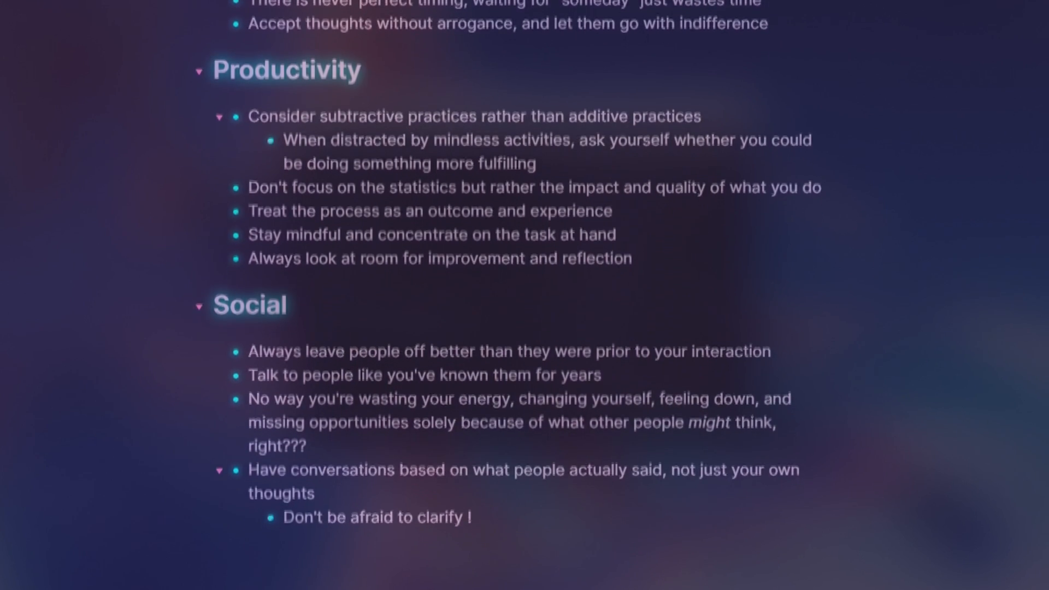
scroll("down", 3)
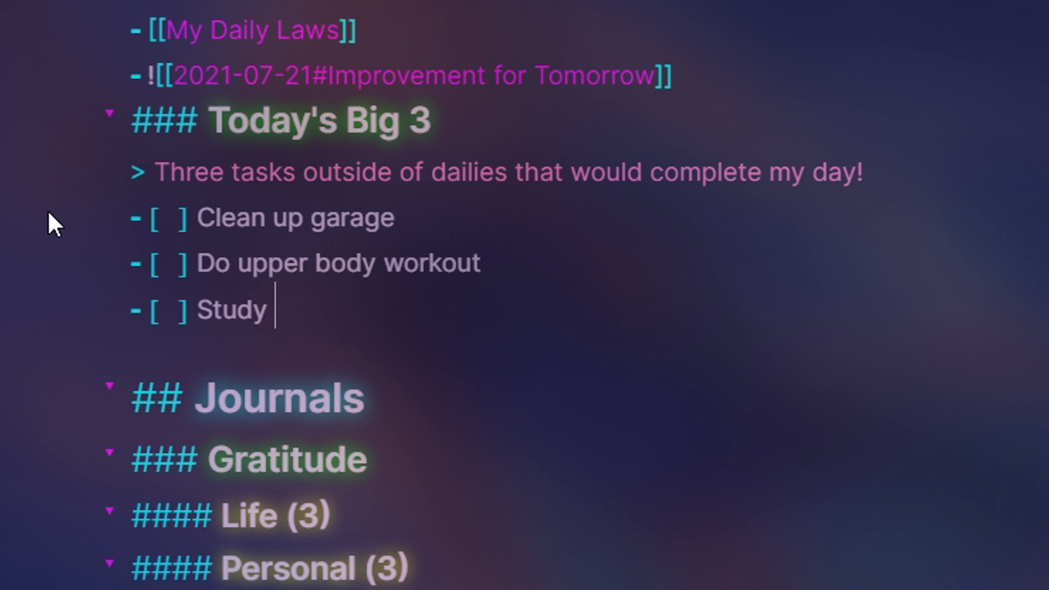
List garage cleanup, upper body workout and '2 hours of chemistry' as Today's Big 3.
type("2 hours of chemistry")
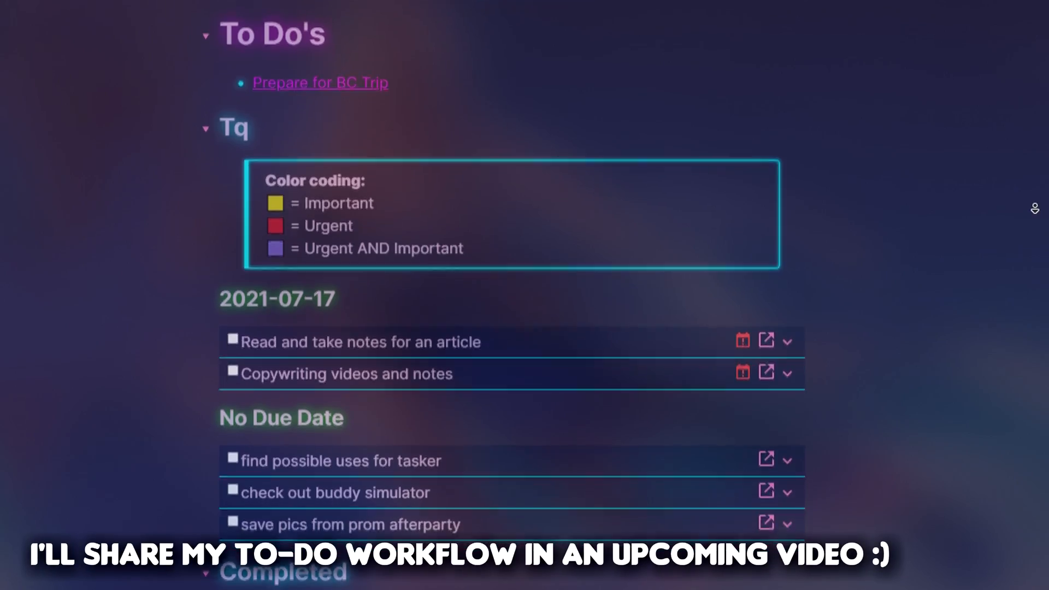
scroll("down", 3)
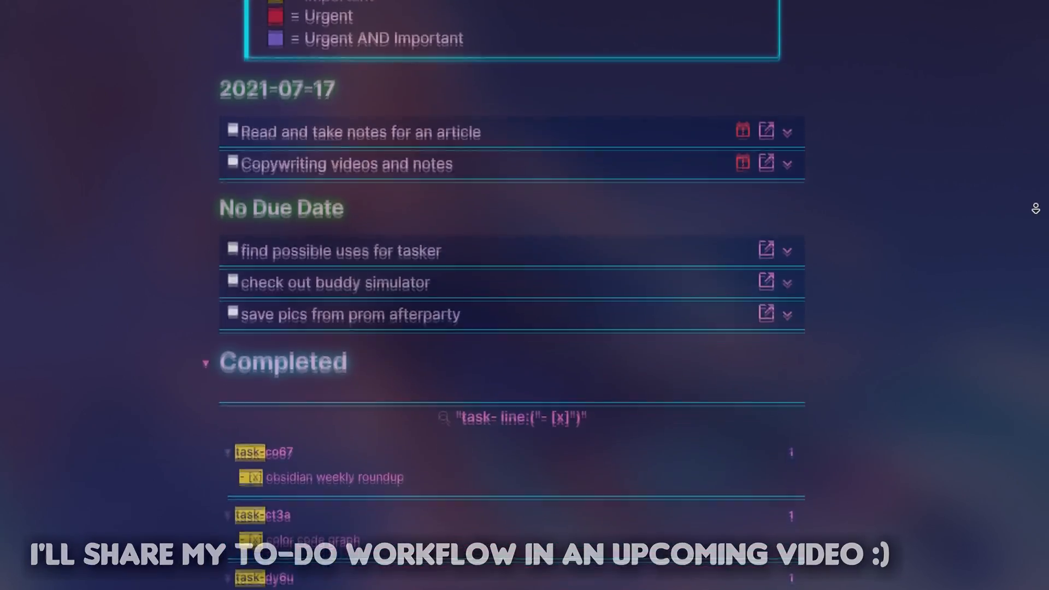
scroll("down", 3)
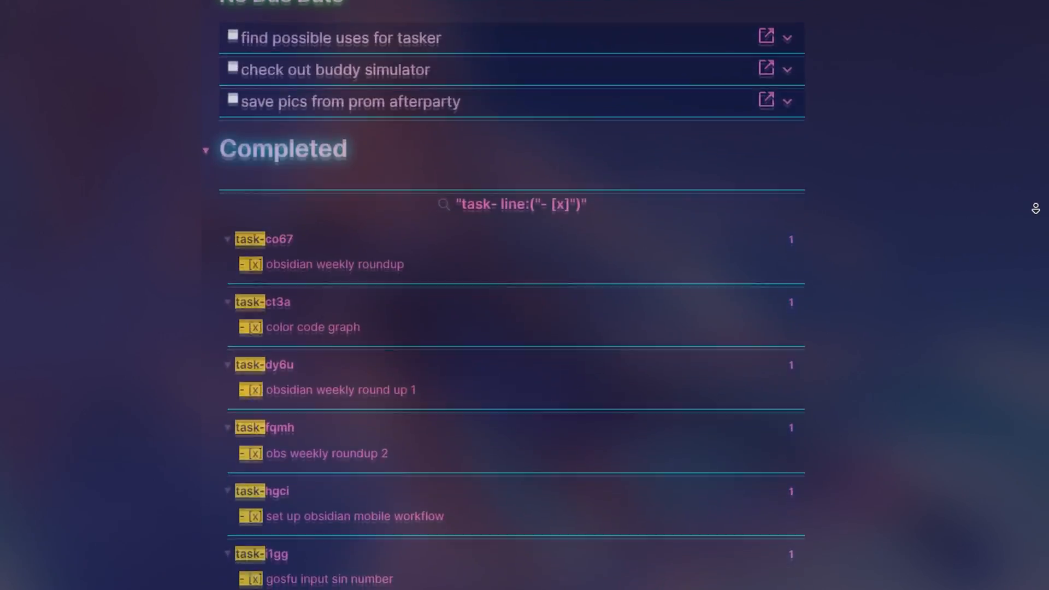
scroll("down", 3)
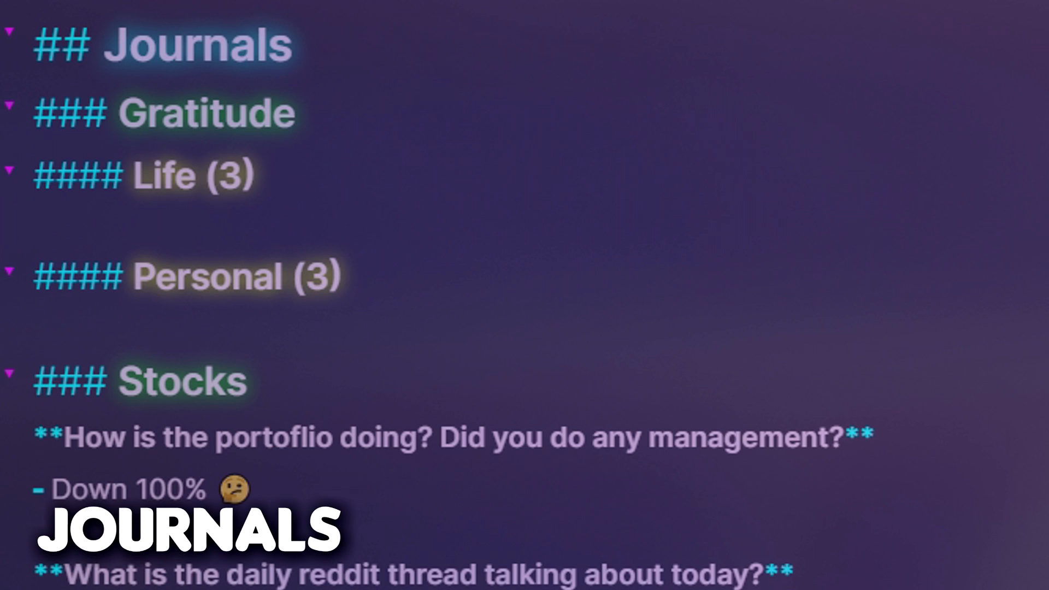
Add Life and Personal gratitude entries like 'Grateful for my viewers and subscribers'.
type("Grateful for my viewers and subscribers")
type("- Grateful I'm actually working on this video again")
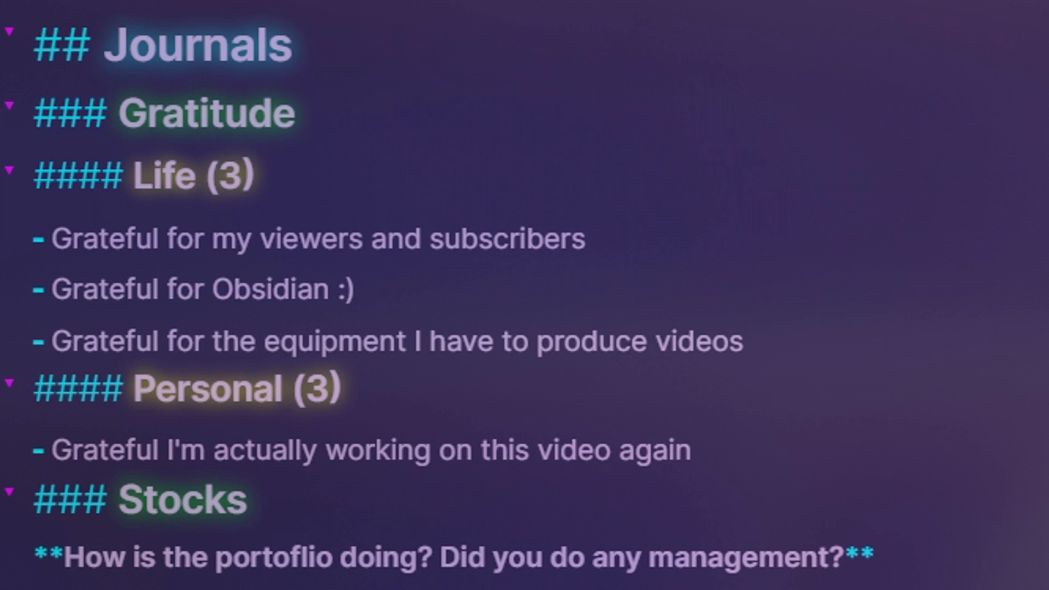
scroll("down", 3)
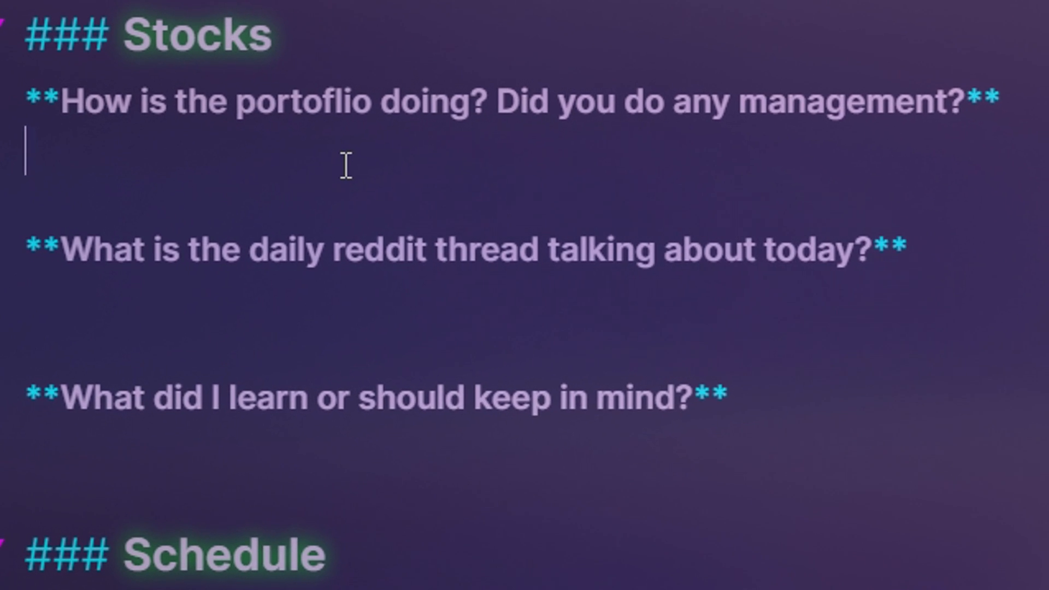
Answer Stocks prompts: down $10000000, reddit all about Suncor, buy GME and AMC.
type("- Down")
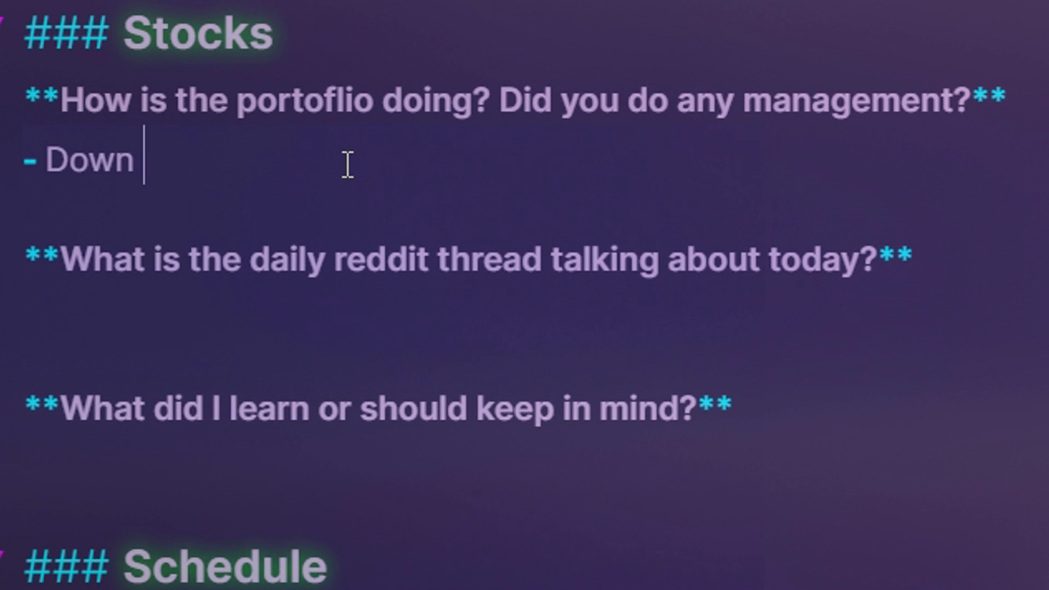
type("$1")
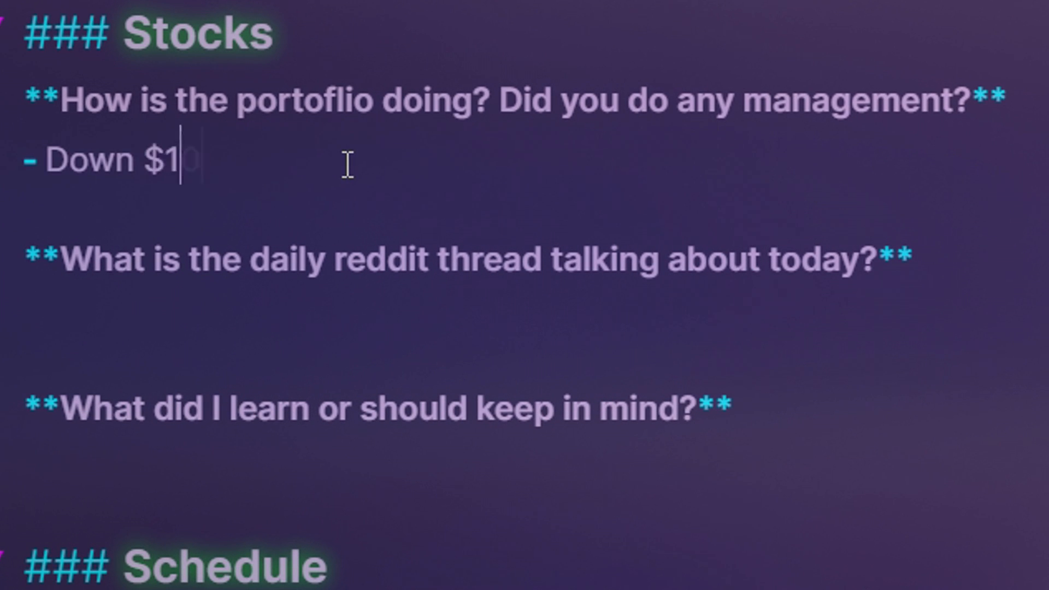
type("0000000")
left_click(522, 320)
type("-")
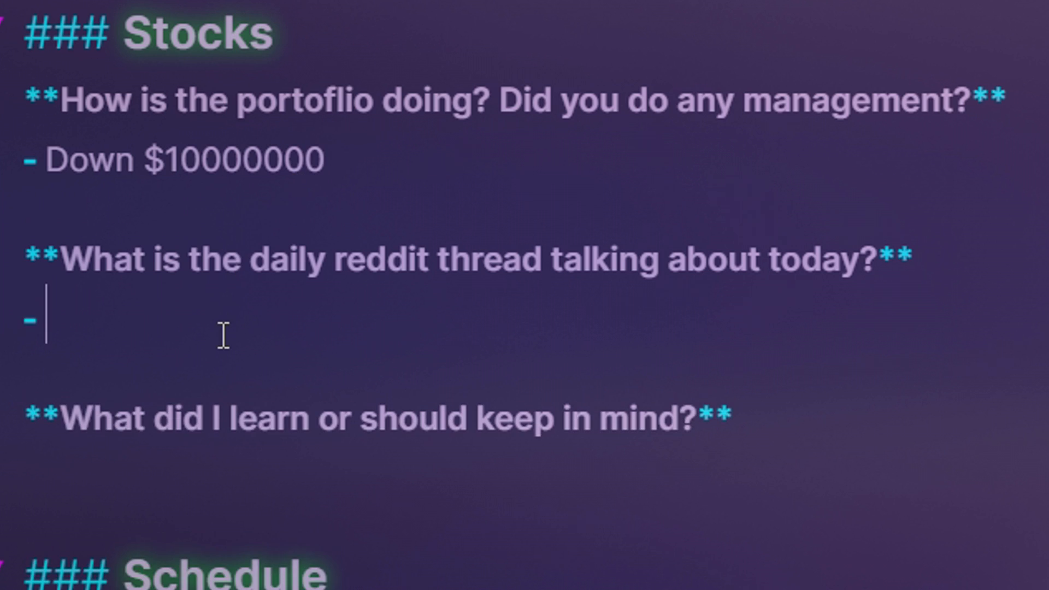
type("Suncor, s")
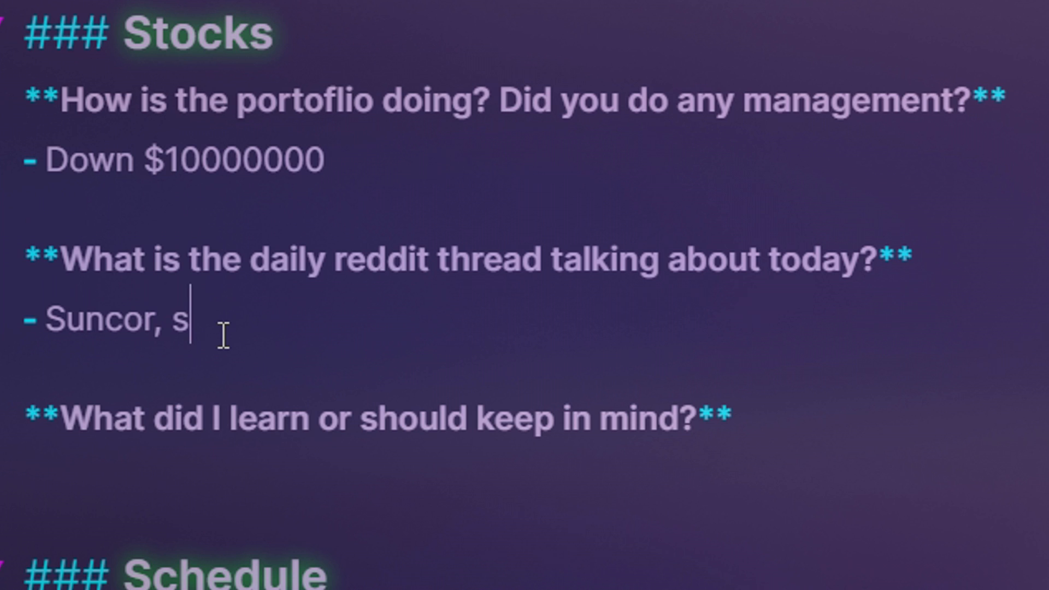
type("uncor, and suncor")
left_click(520, 469)
type("-")
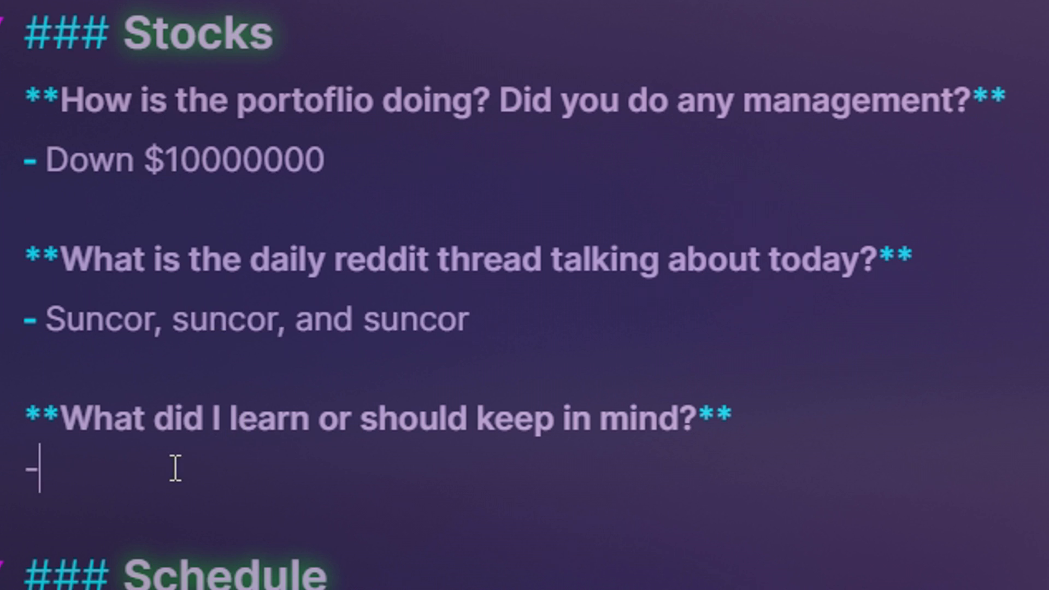
type("Buy GME and AMC!!!!!on")
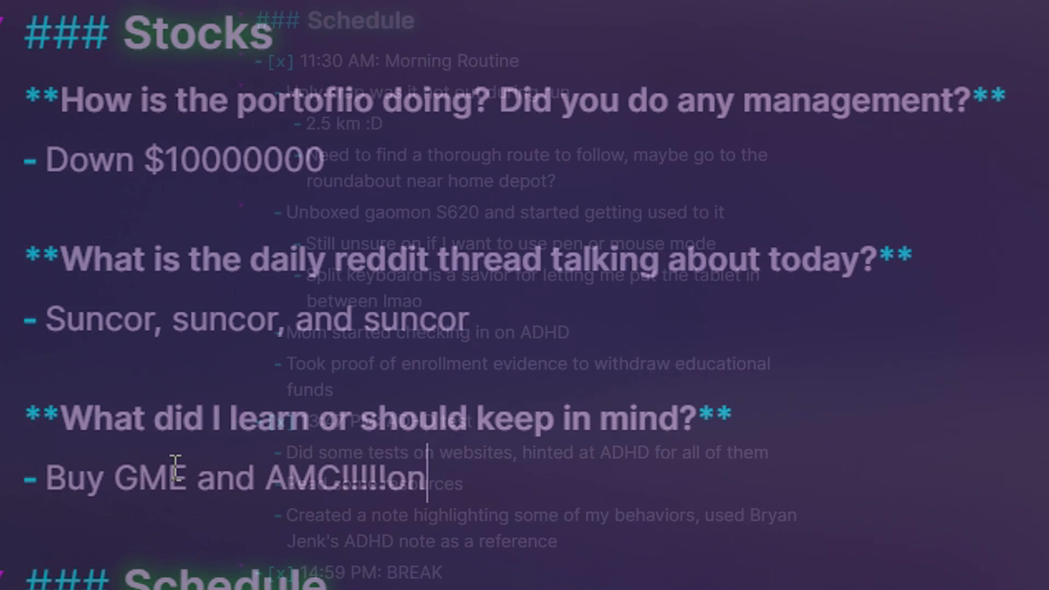
scroll("down", 3)
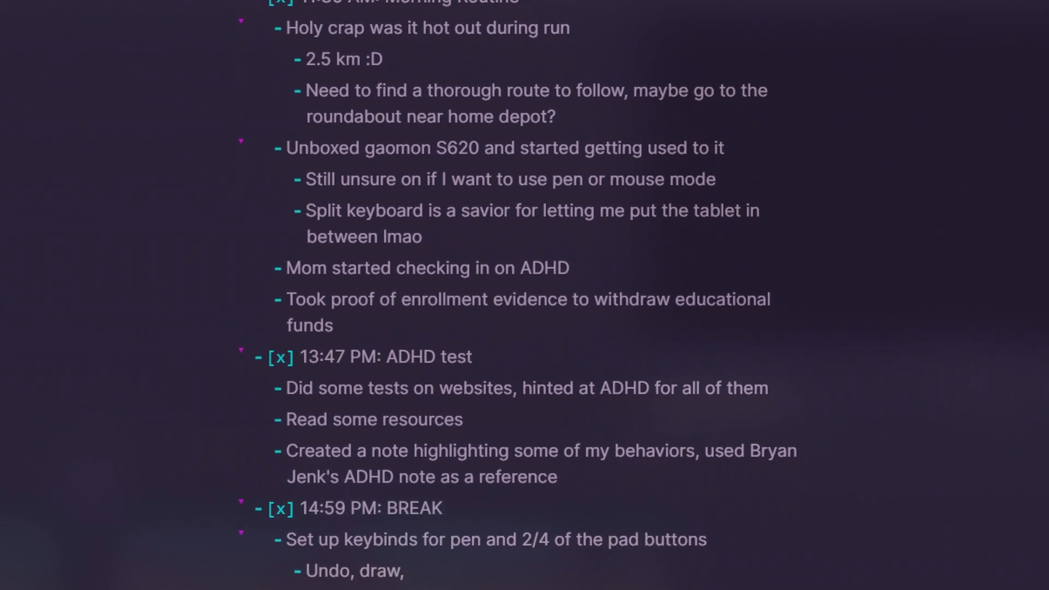
scroll("down", 3)
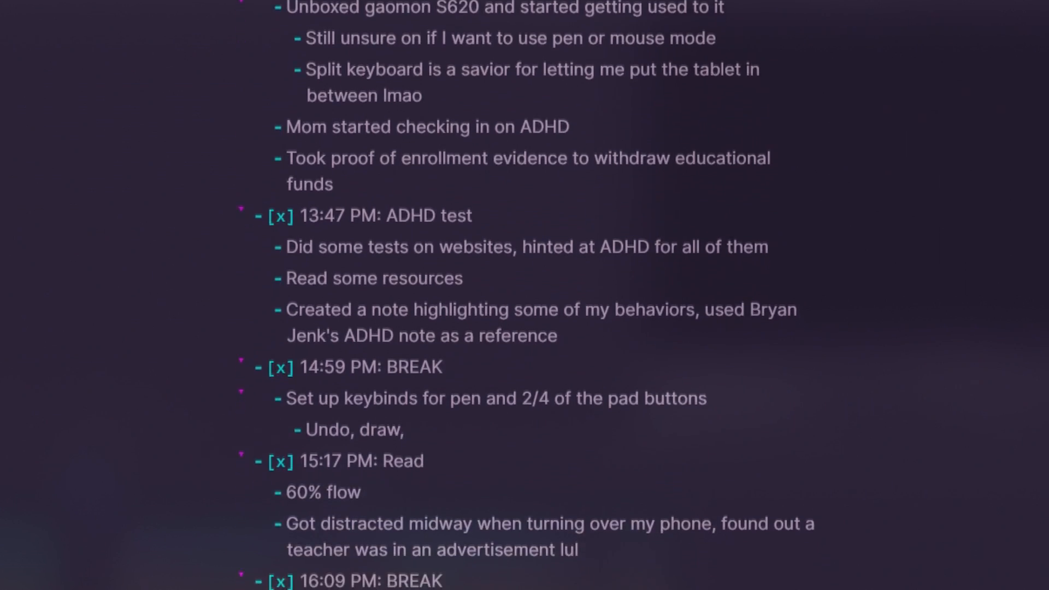
scroll("down", 3)
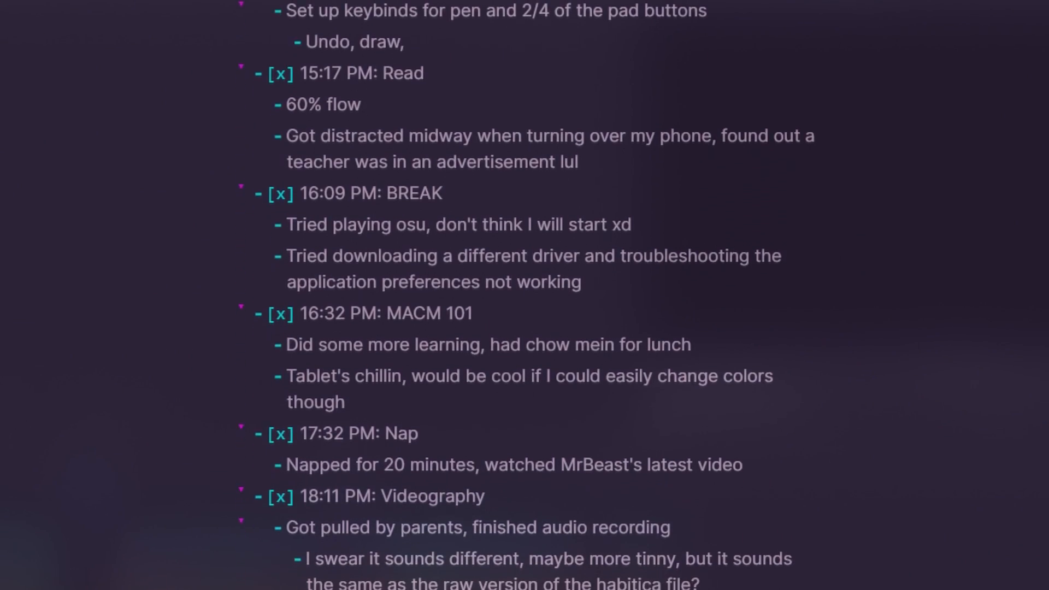
scroll("down", 3)
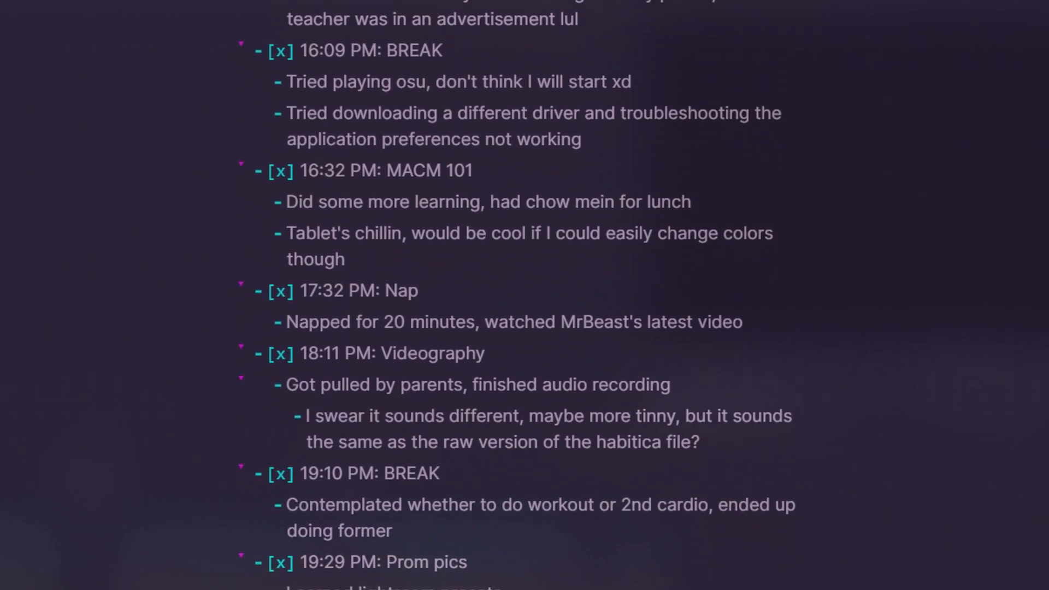
scroll("down", 3)
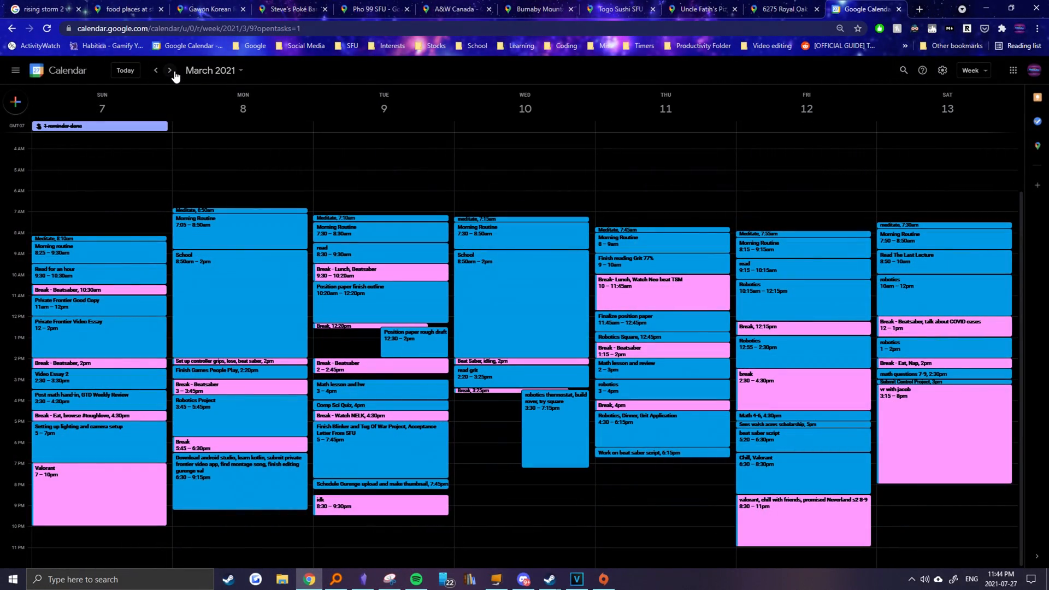
Page the Google Calendar week view ahead to April 11–17, 2021.
left_click(169, 70)
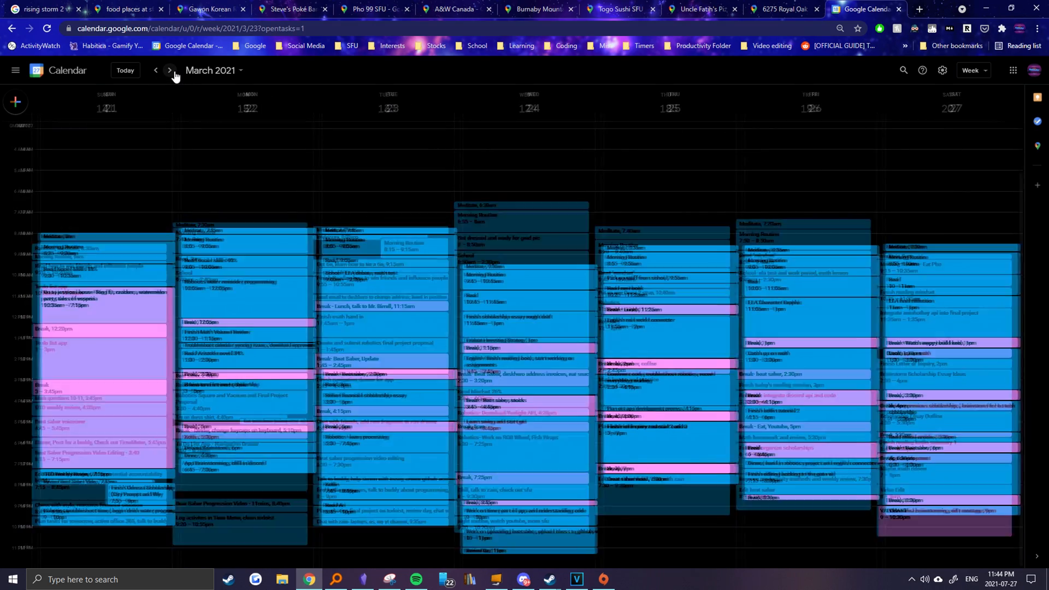
left_click(170, 69)
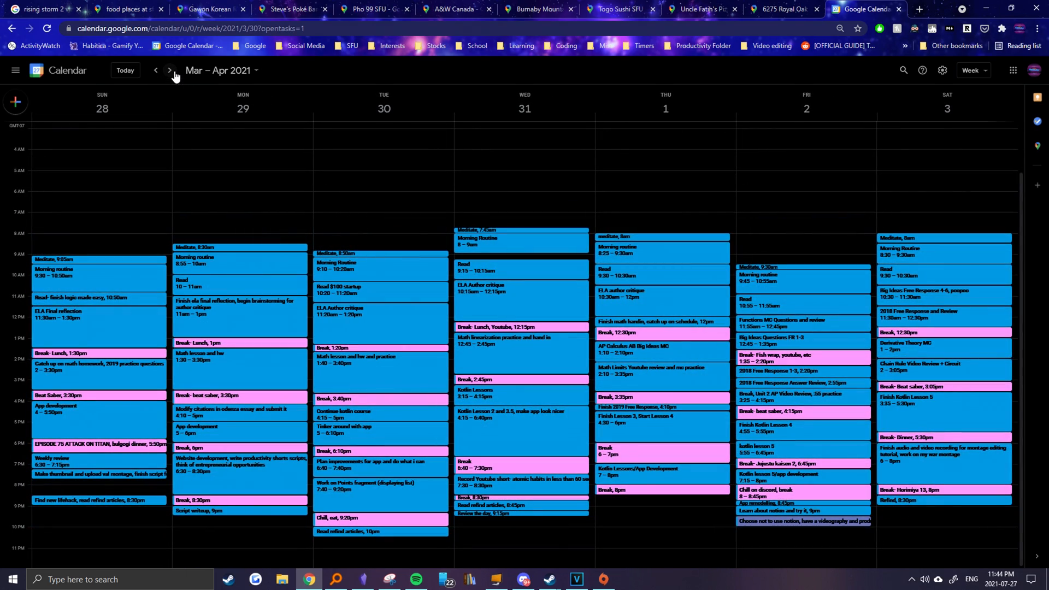
left_click(170, 69)
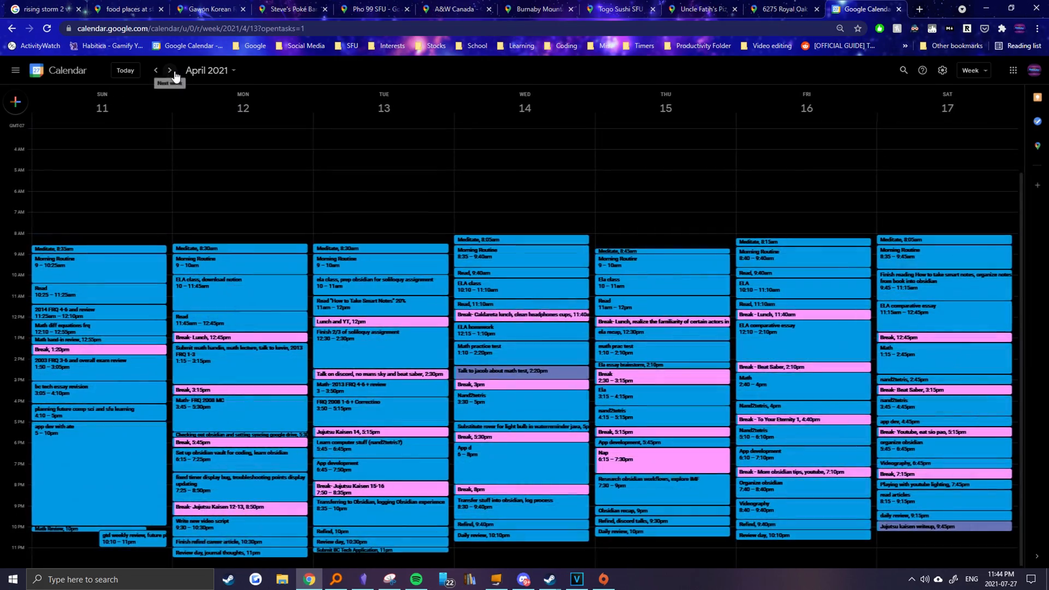
left_click(169, 70)
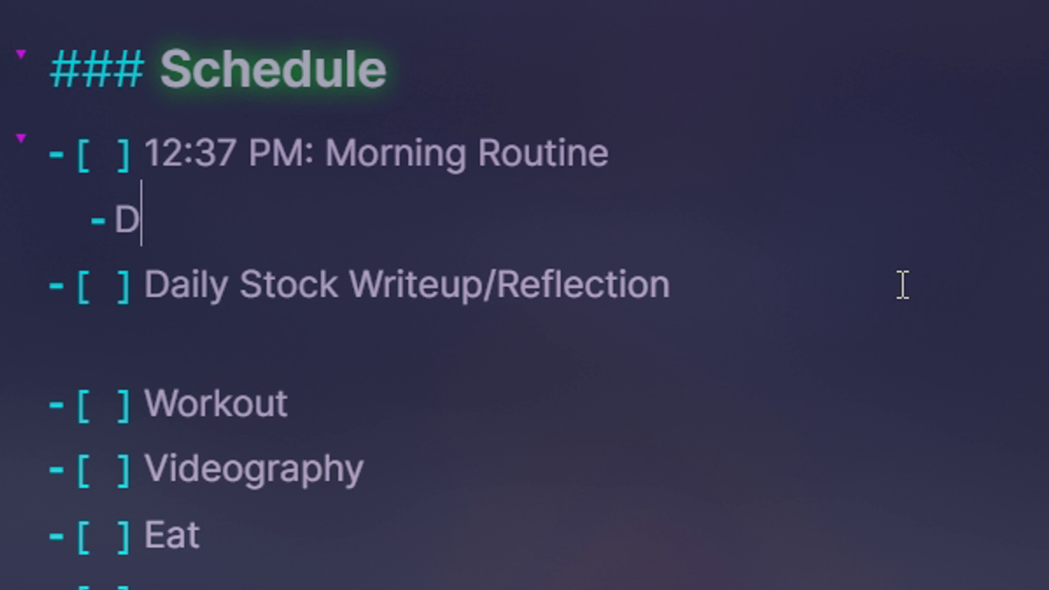
Note feeling drowsy after only 7 hours and doing more stock management than usual.
type("elt drowsy, only had 7 hours of sleep because dad we")
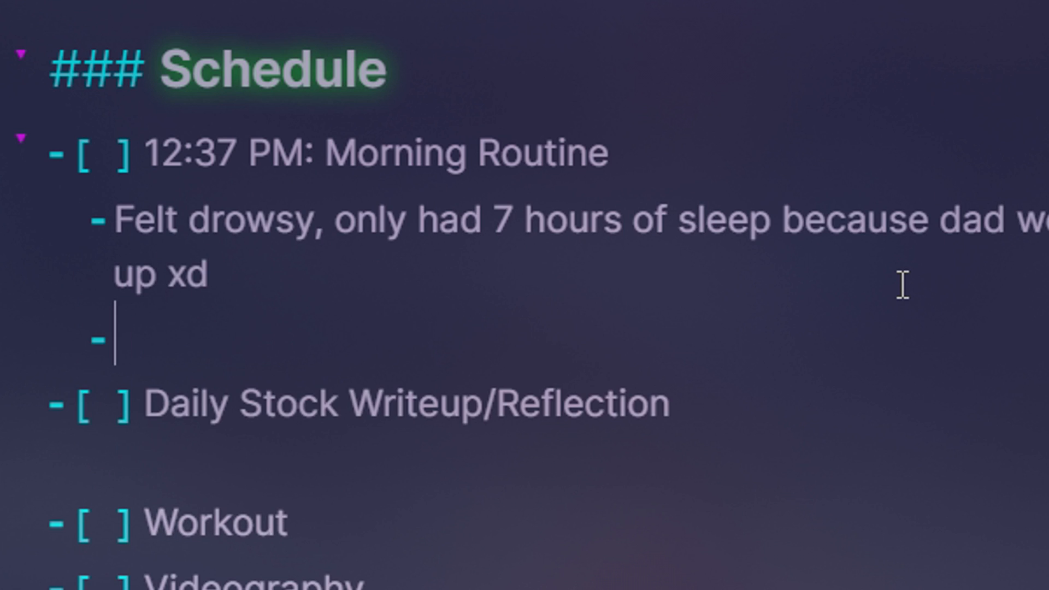
type("Did some more st")
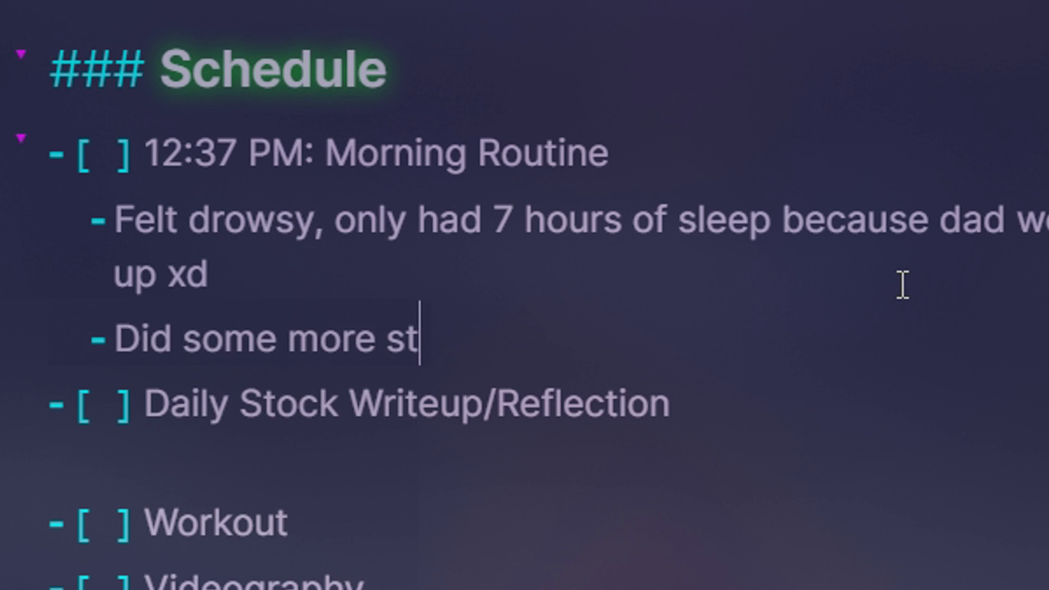
type("ock management than usual,")
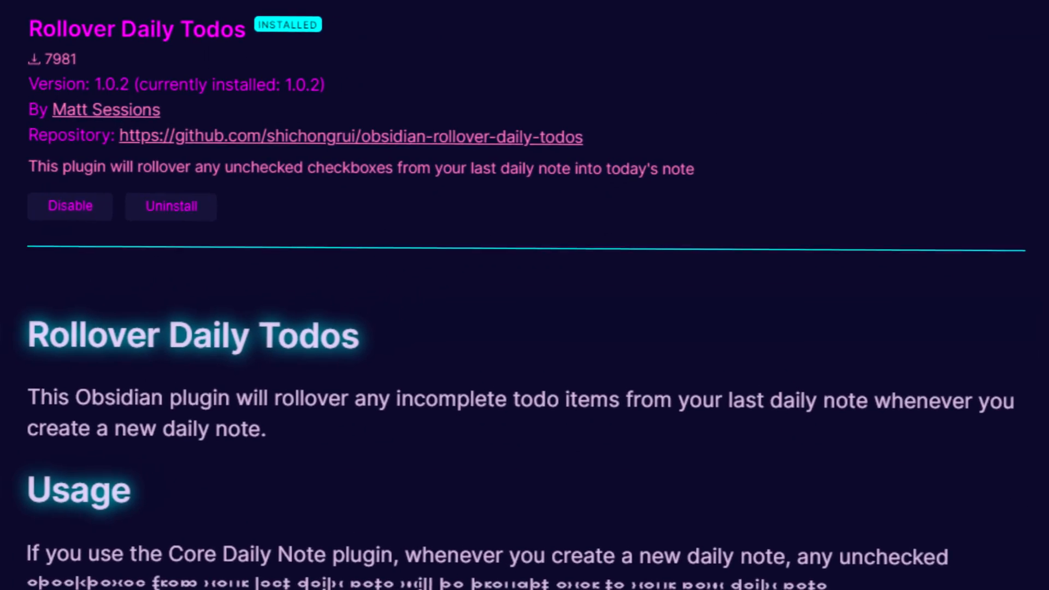
scroll("down", 3)
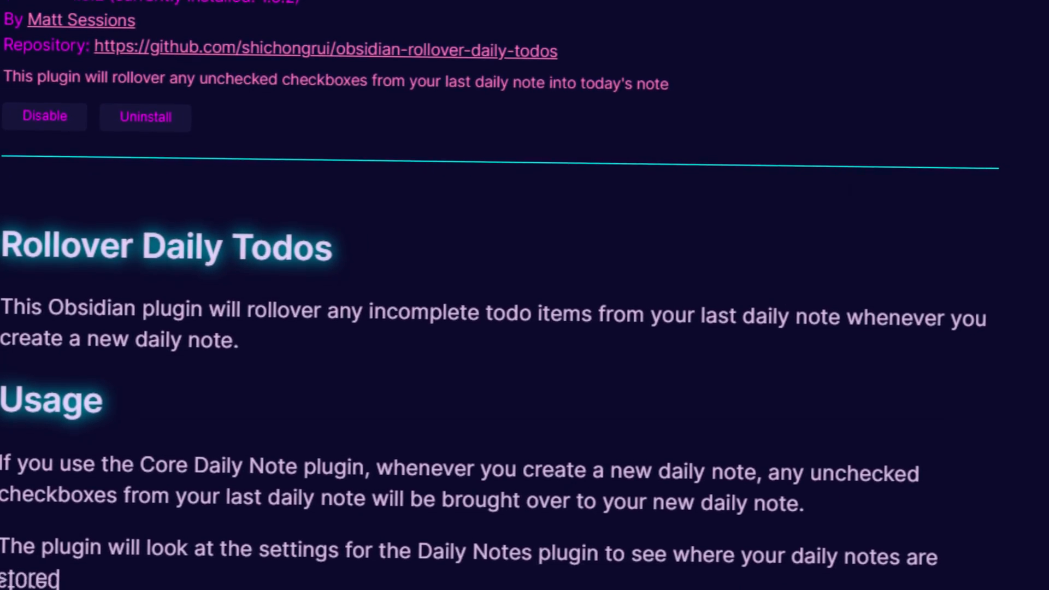
scroll("down", 3)
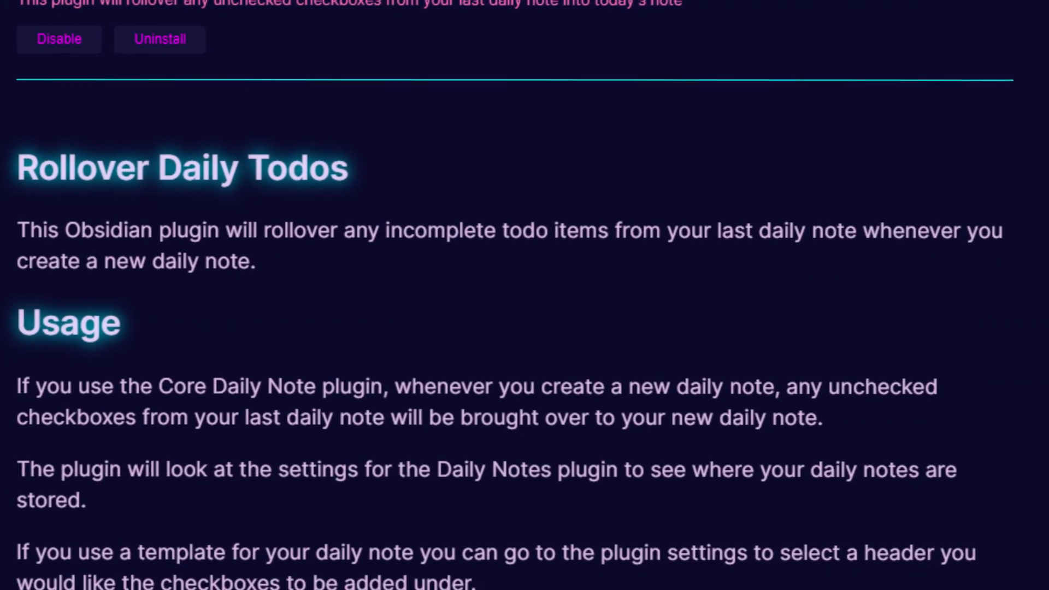
scroll("down", 3)
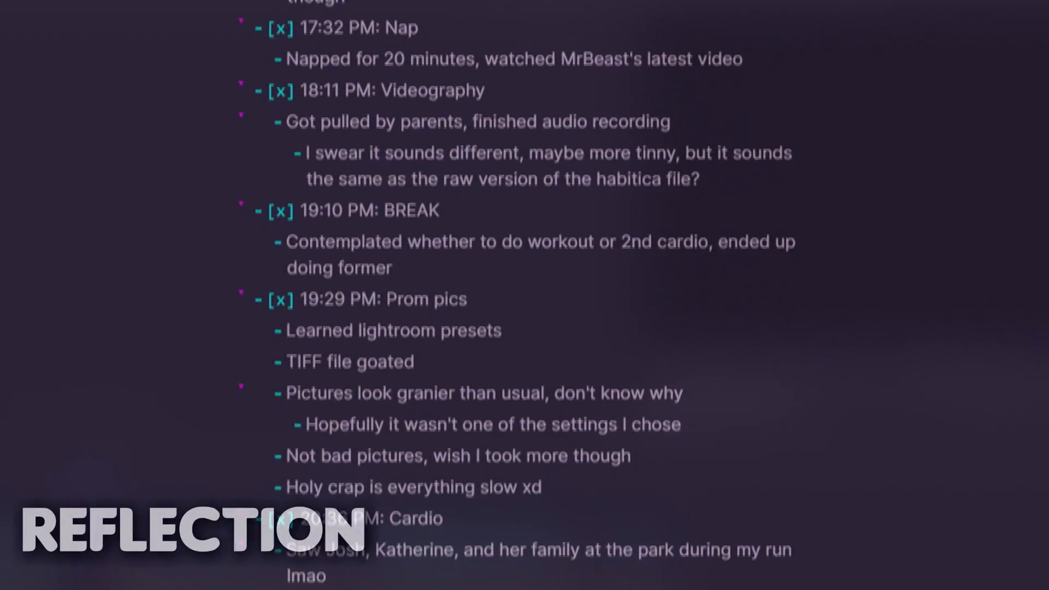
scroll("down", 3)
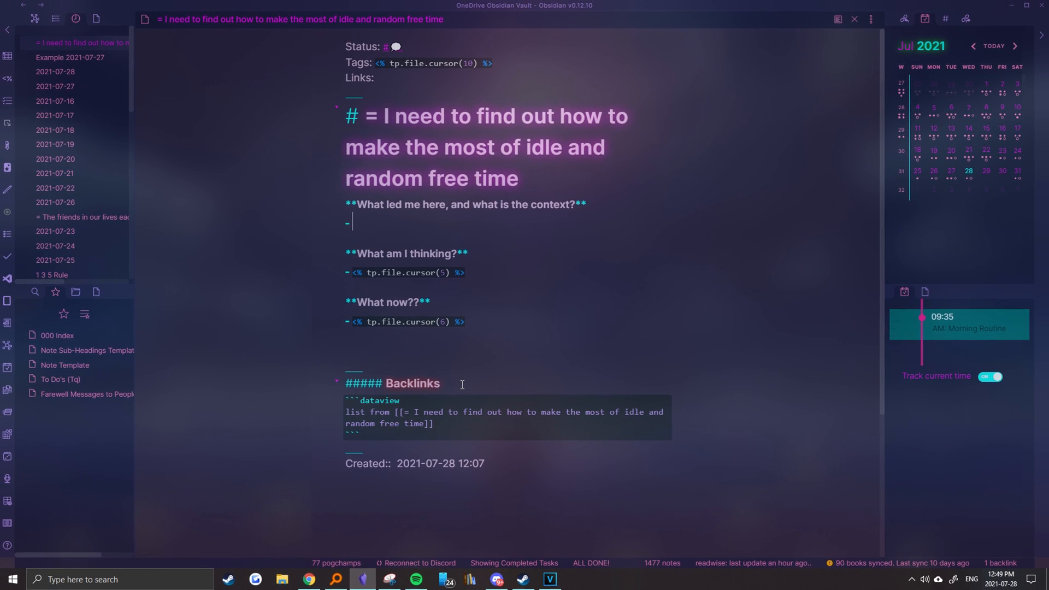
Answer the prompts: moving to BC, wanting to start things again, shortening pomodoros.
type("After moving to BC and not being able to have a rigid schedule like before")
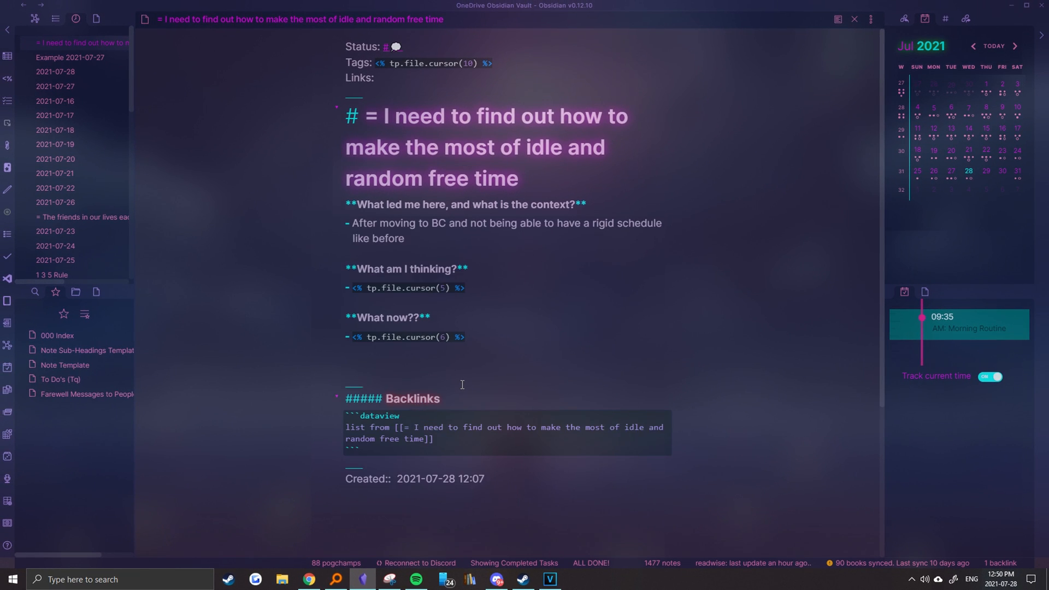
type("I want t")
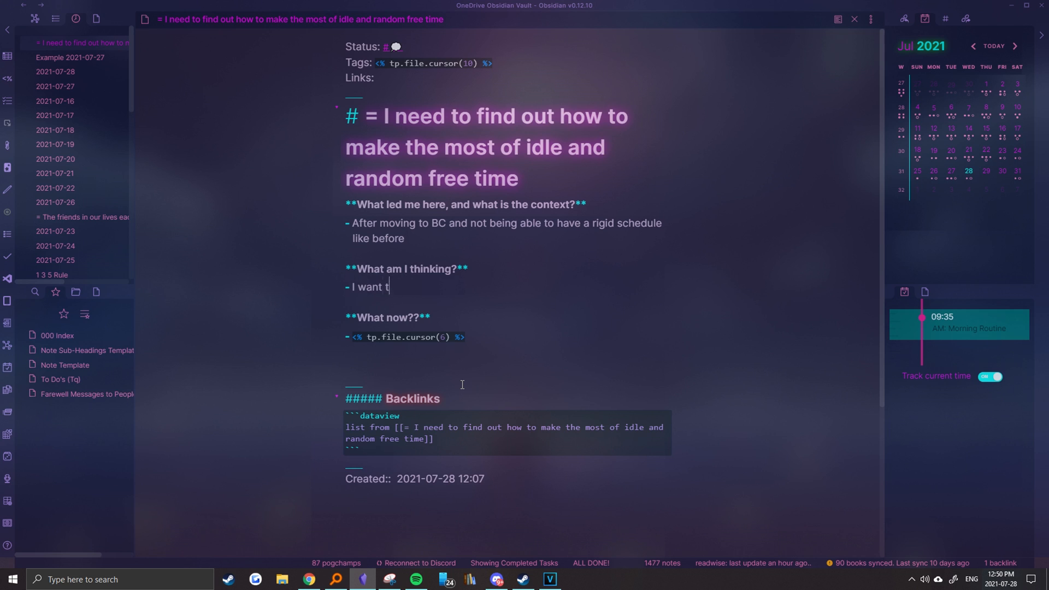
type("o start doing things again")
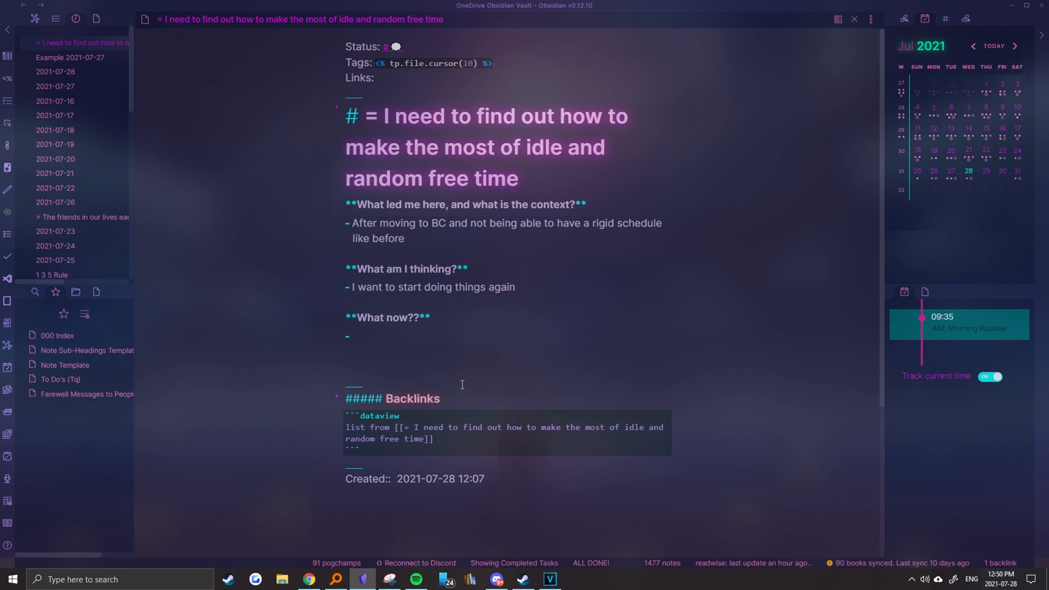
type("Maybe I need to shorten pomodoros, and")
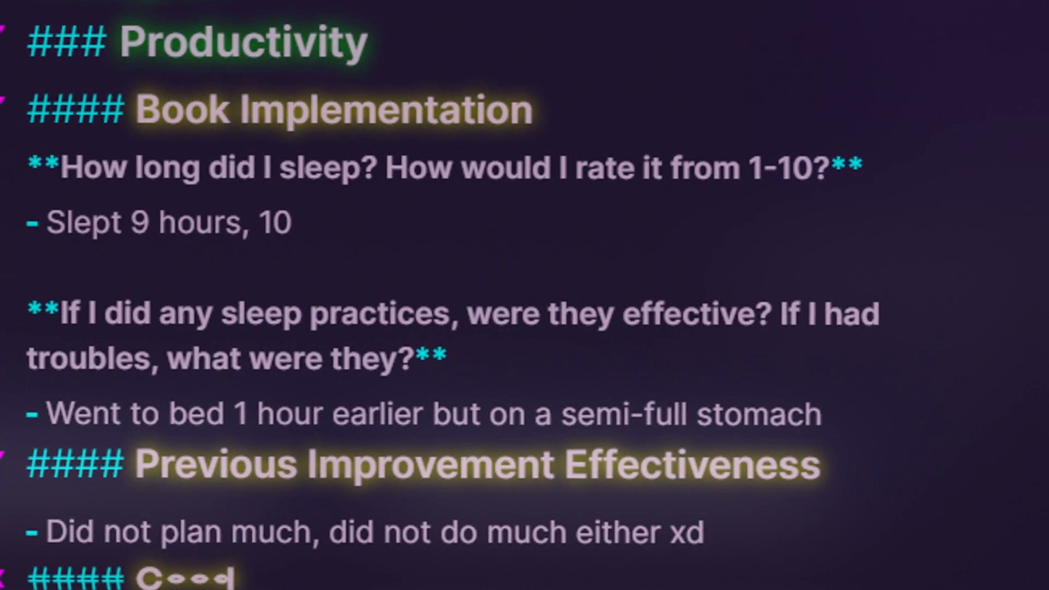
scroll("down", 3)
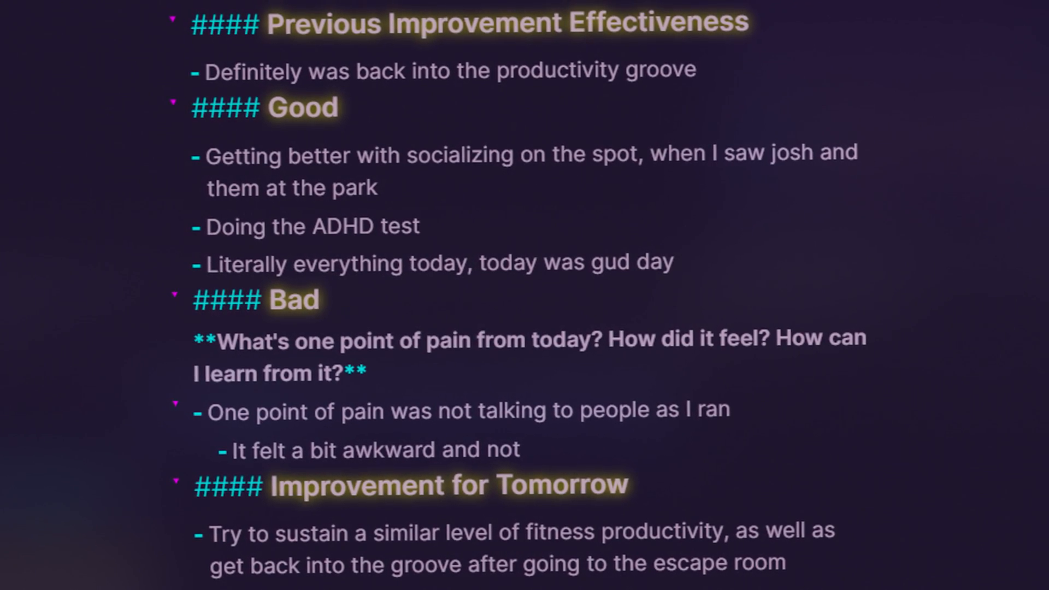
scroll("down", 3)
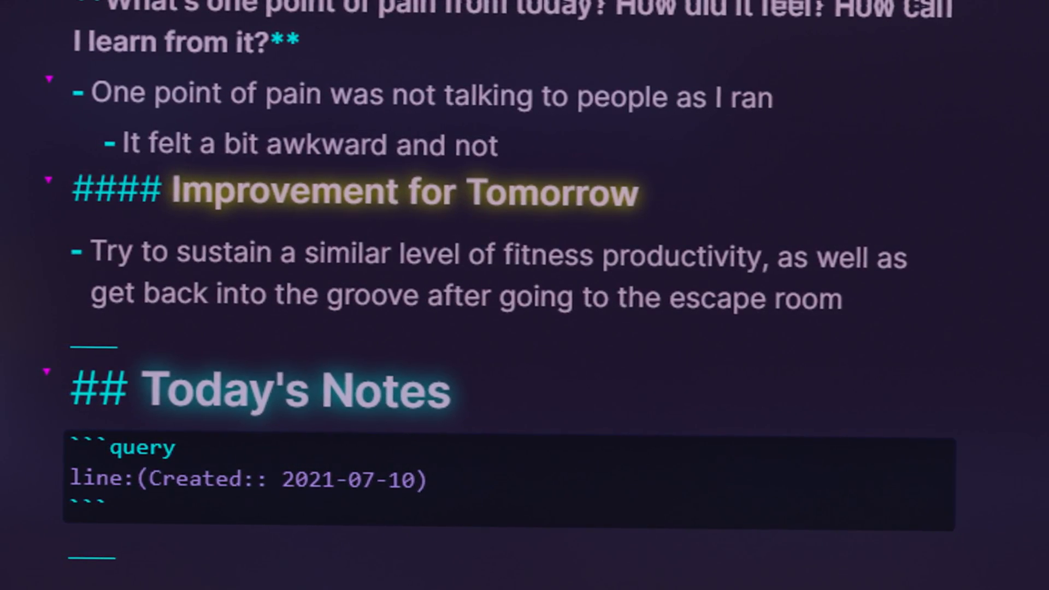
scroll("down", 3)
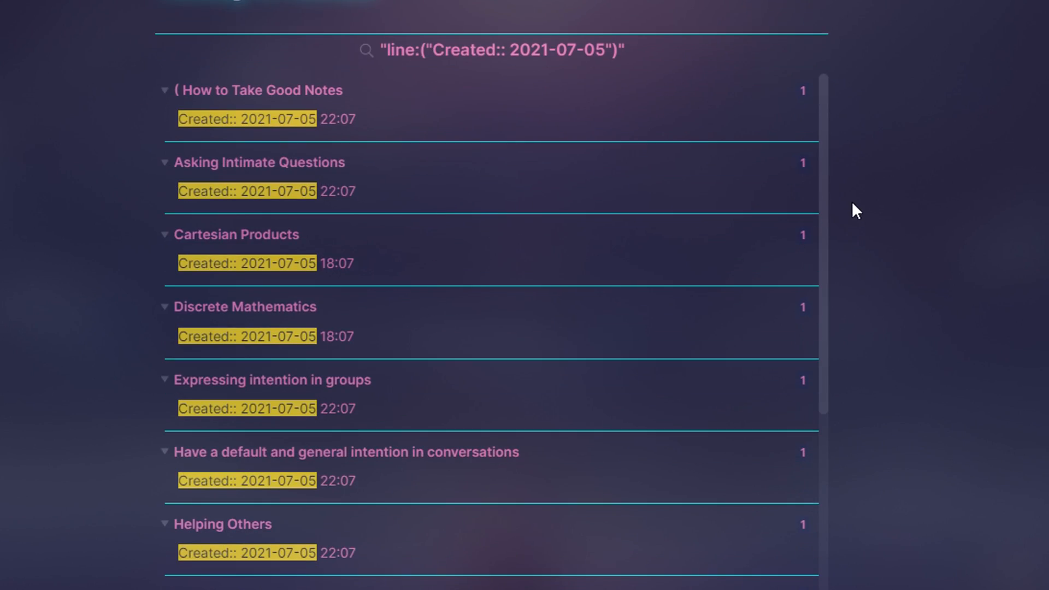
scroll("down", 3)
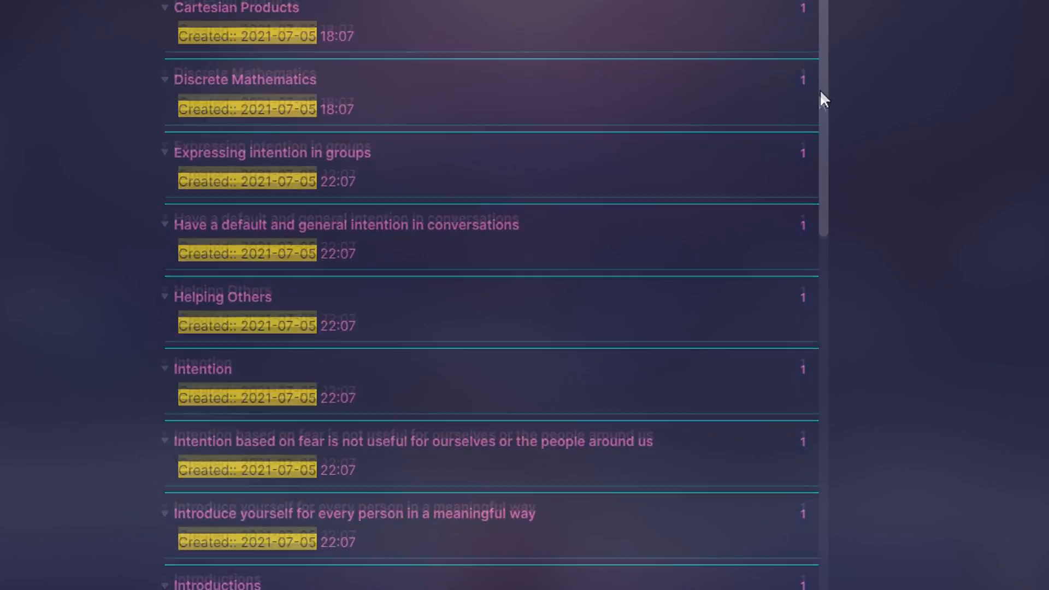
scroll("down", 3)
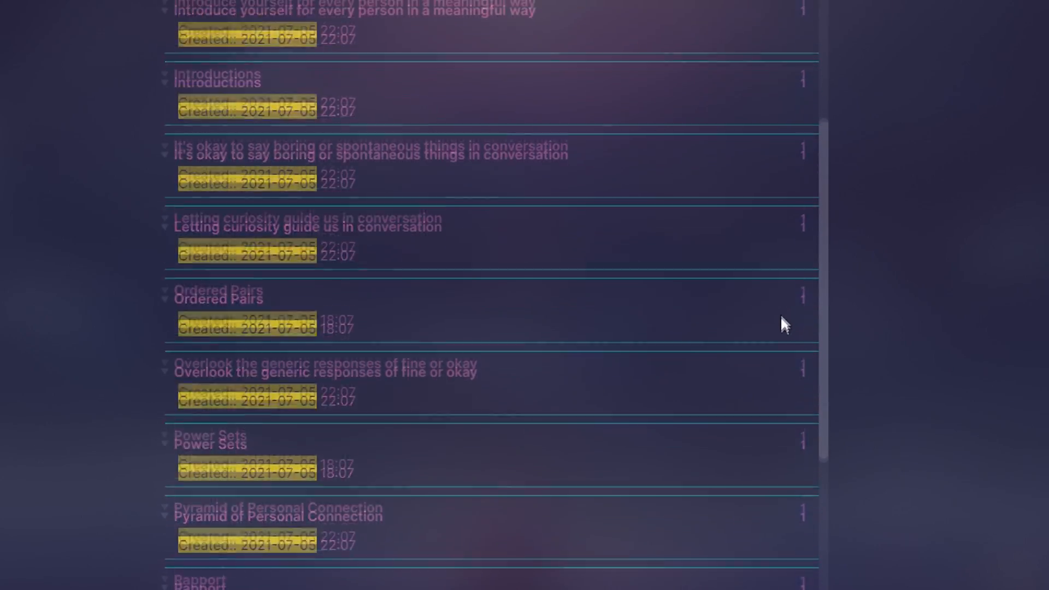
scroll("down", 3)
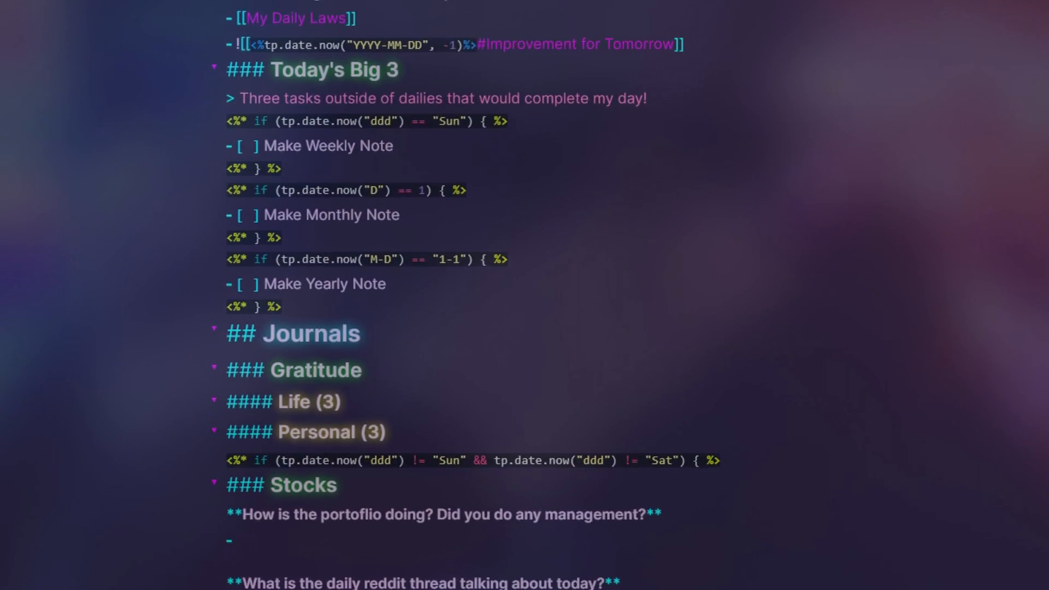
scroll("down", 3)
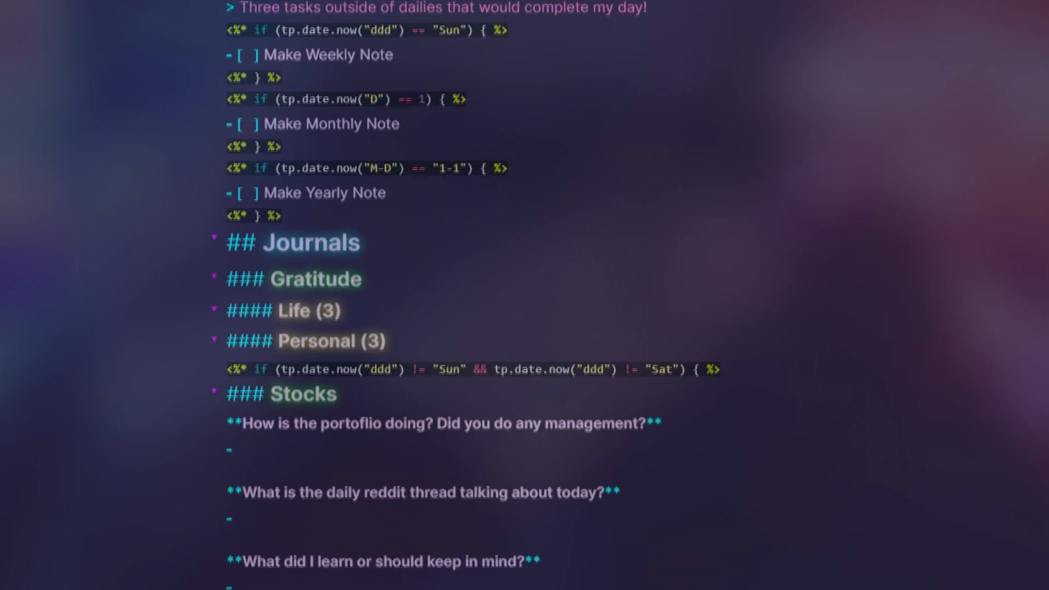
scroll("down", 3)
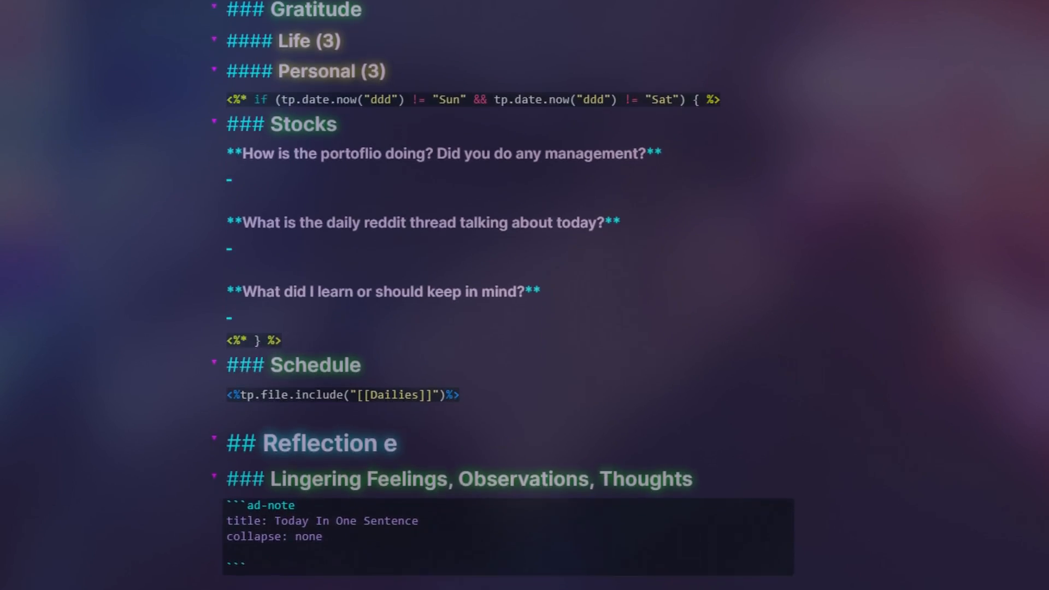
scroll("down", 3)
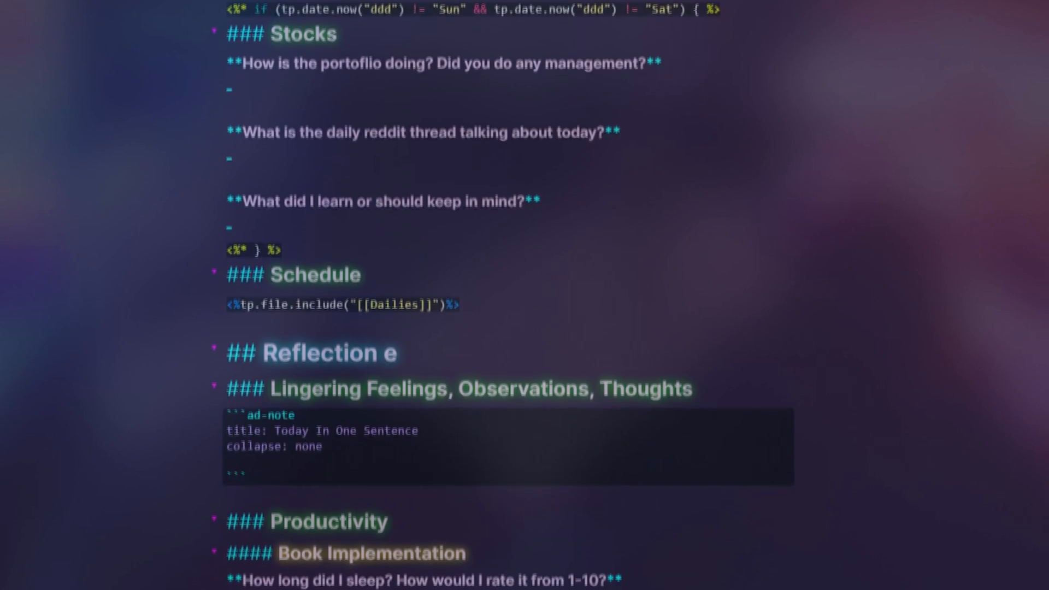
scroll("down", 3)
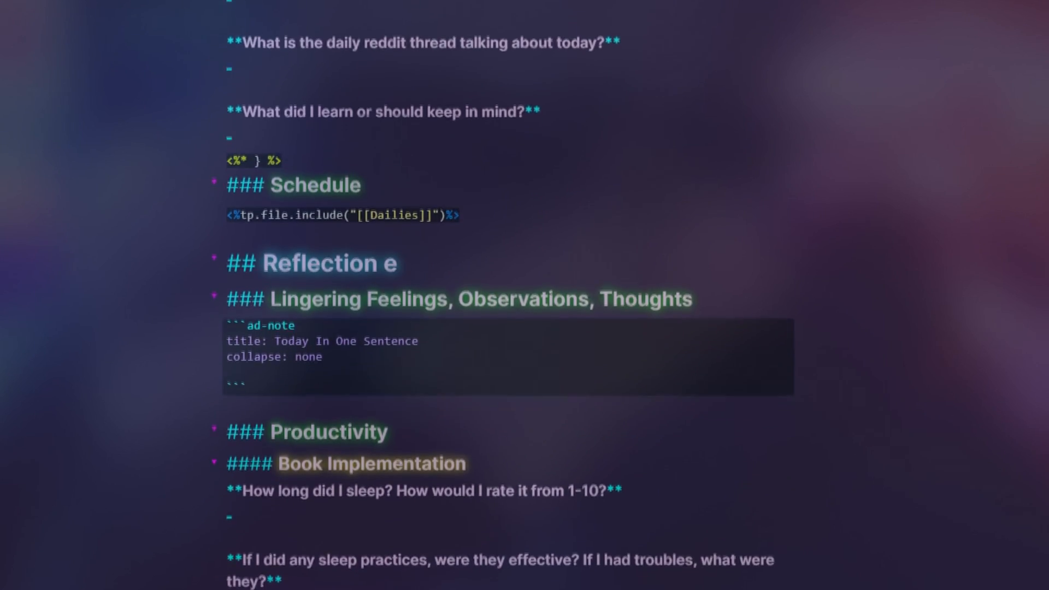
scroll("down", 3)
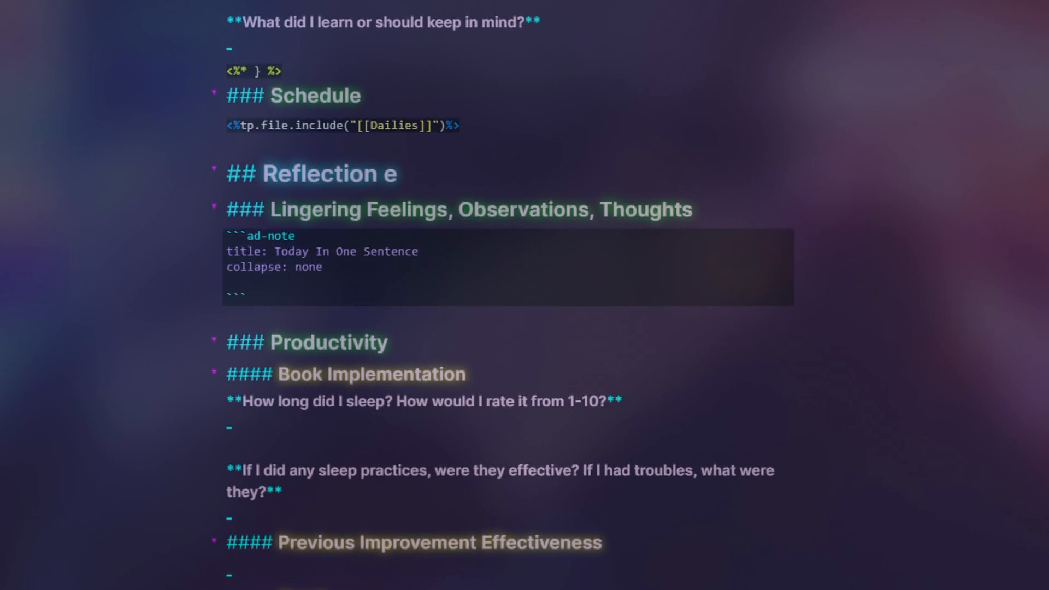
scroll("down", 3)
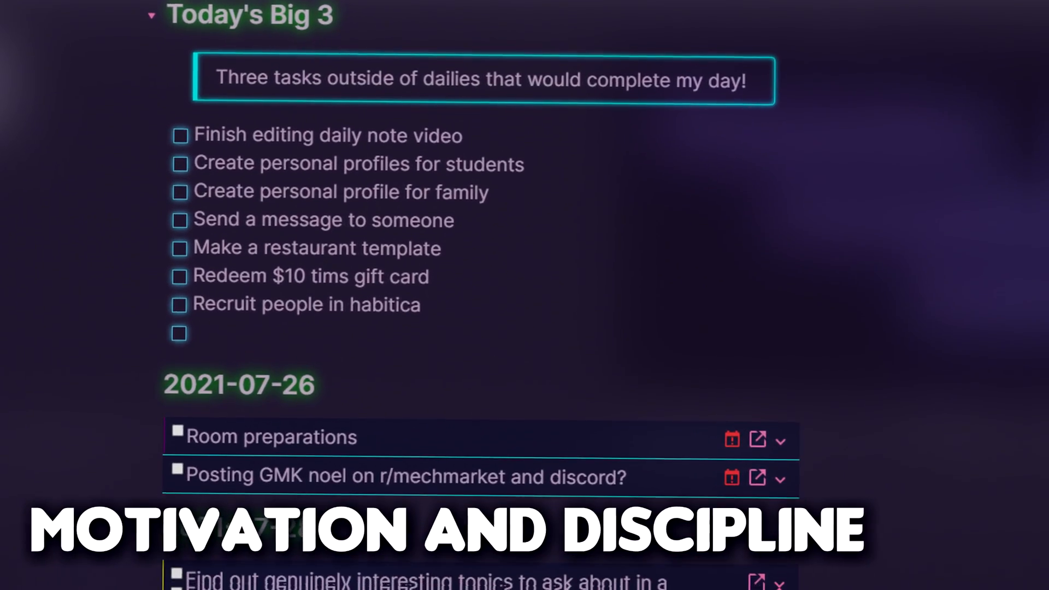
scroll("down", 3)
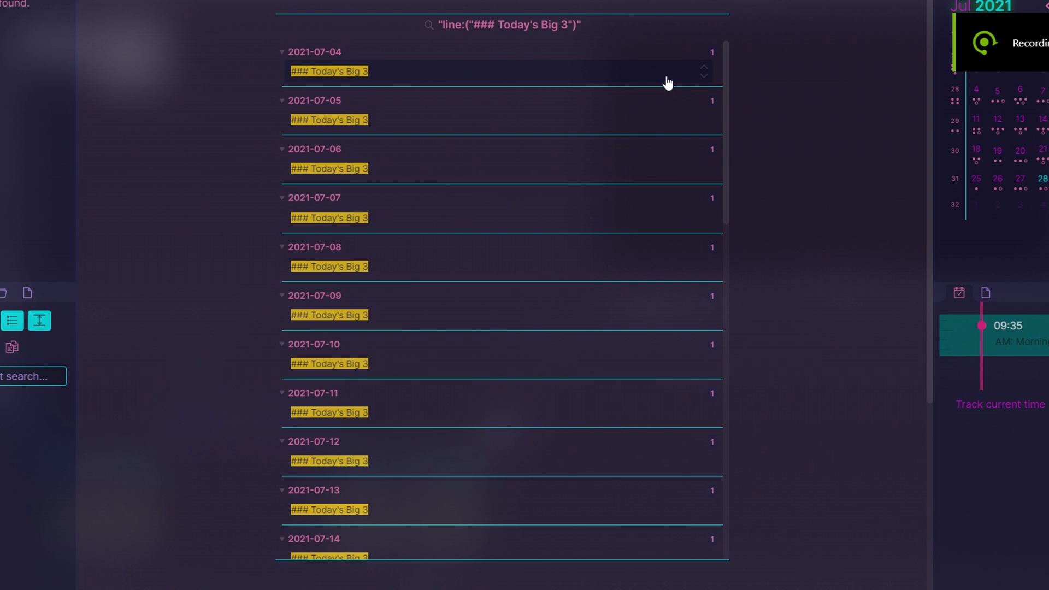
mouse_move(655, 123)
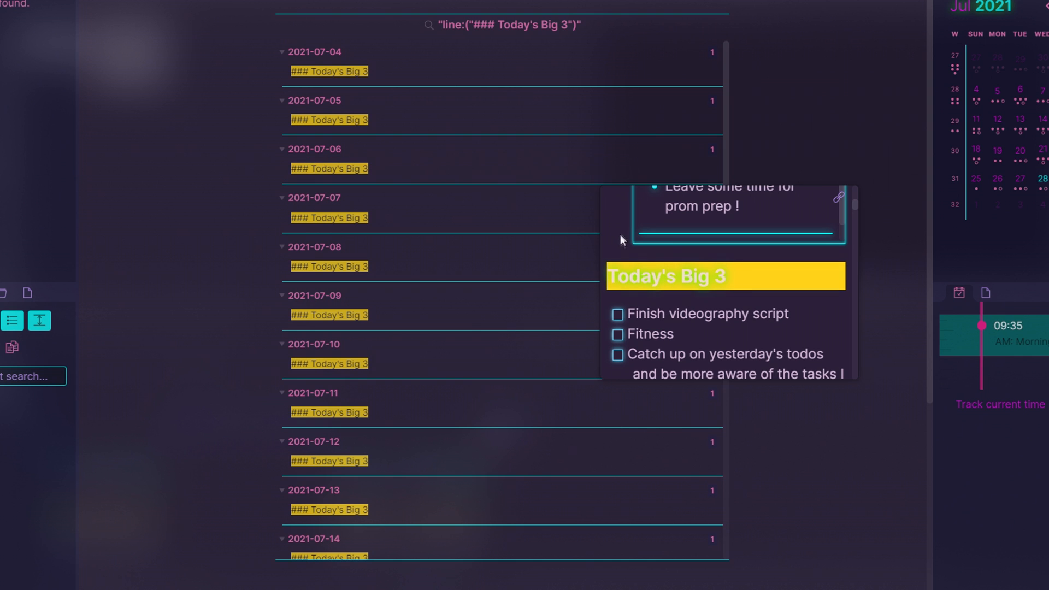
mouse_move(546, 267)
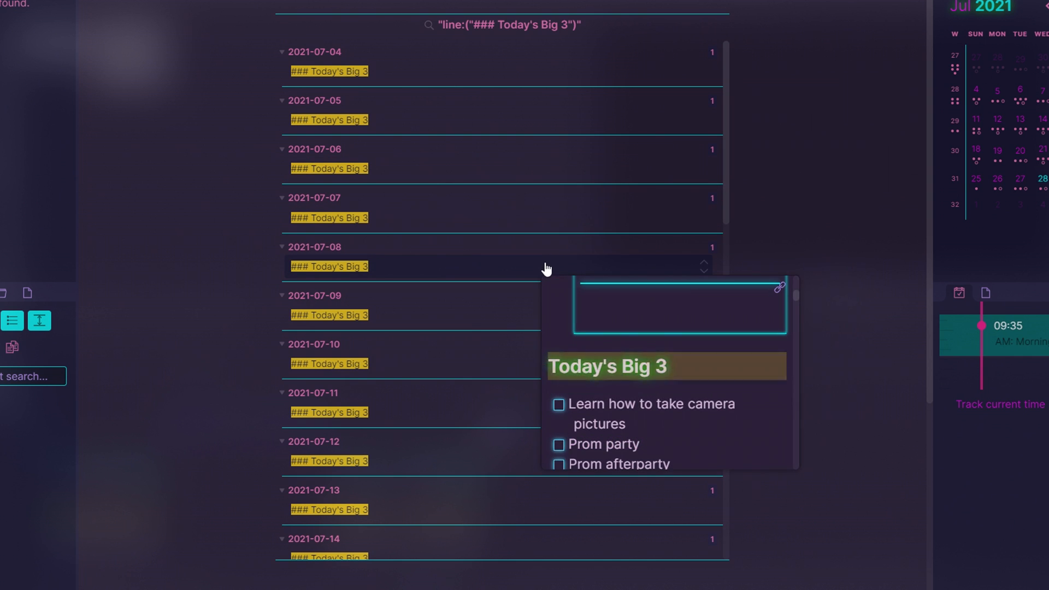
mouse_move(468, 367)
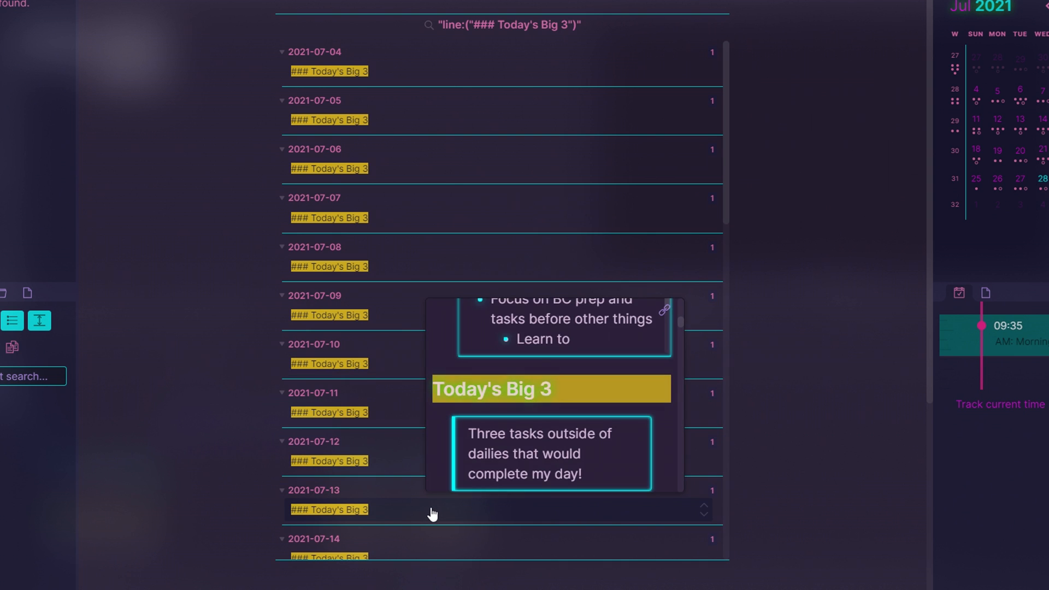
scroll("down", 3)
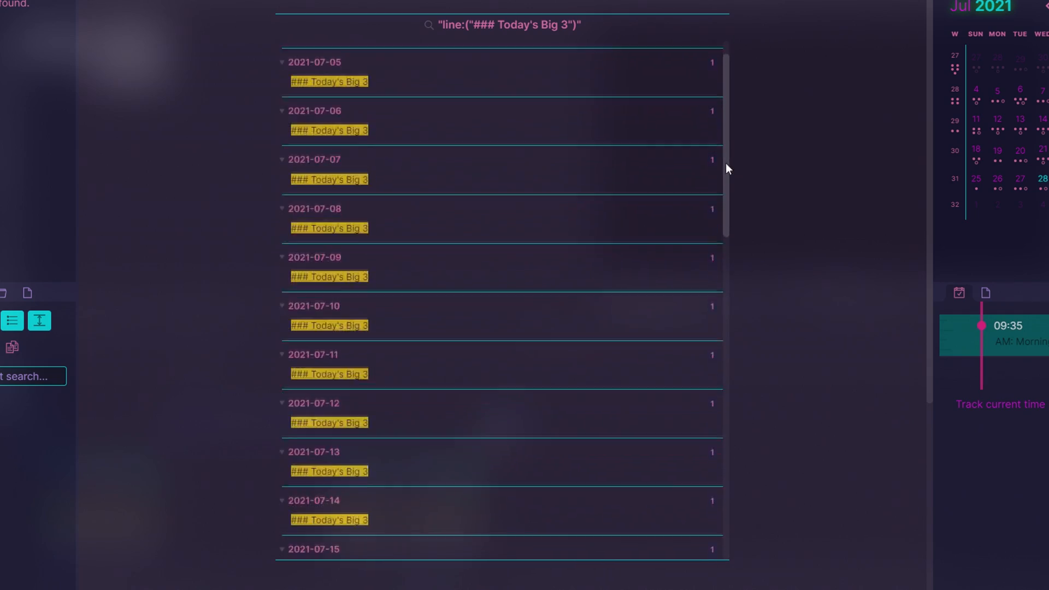
scroll("down", 3)
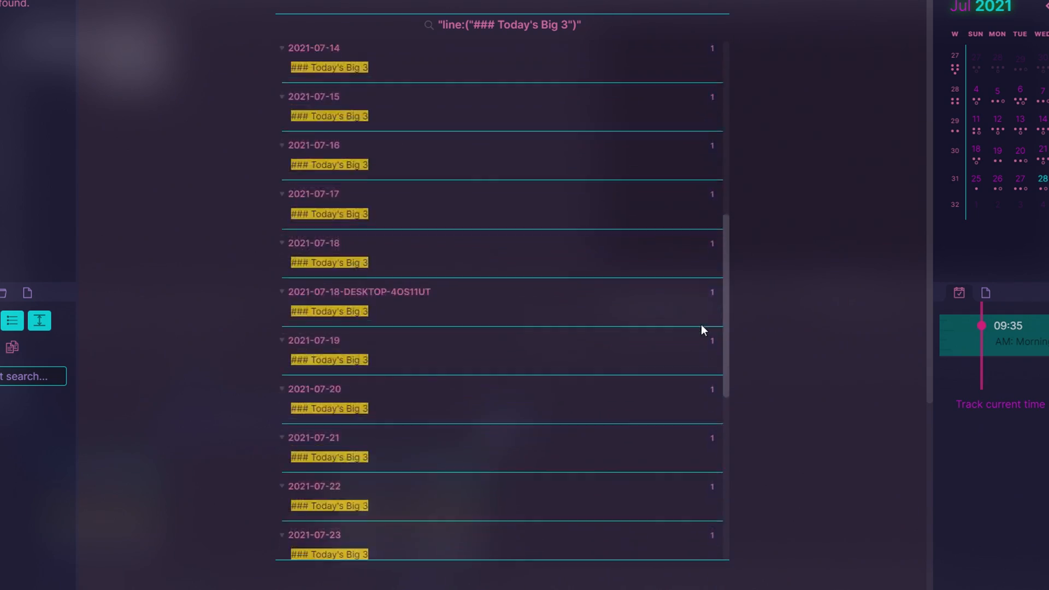
scroll("down", 3)
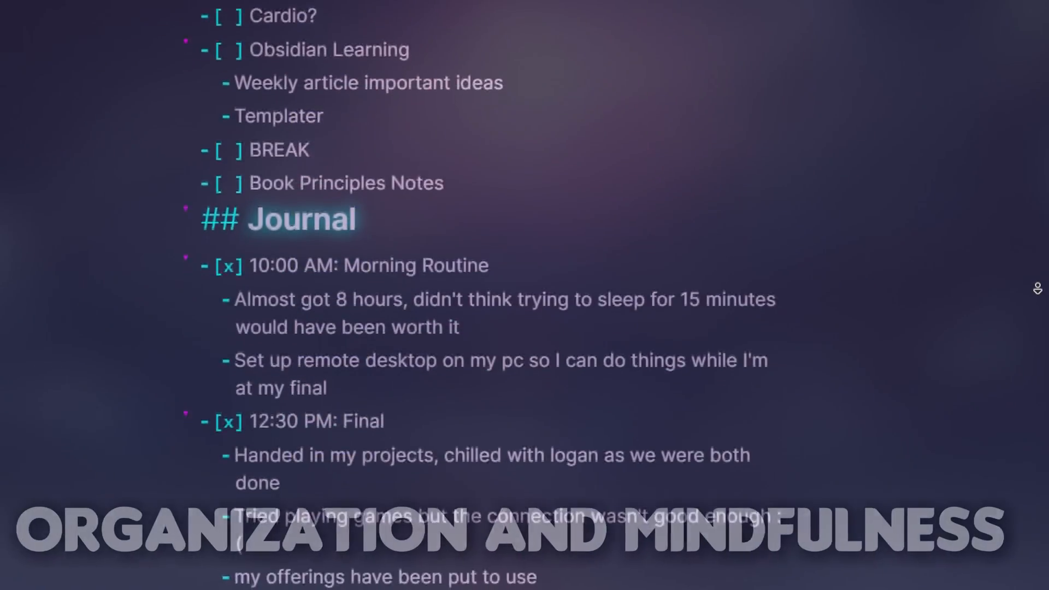
scroll("down", 3)
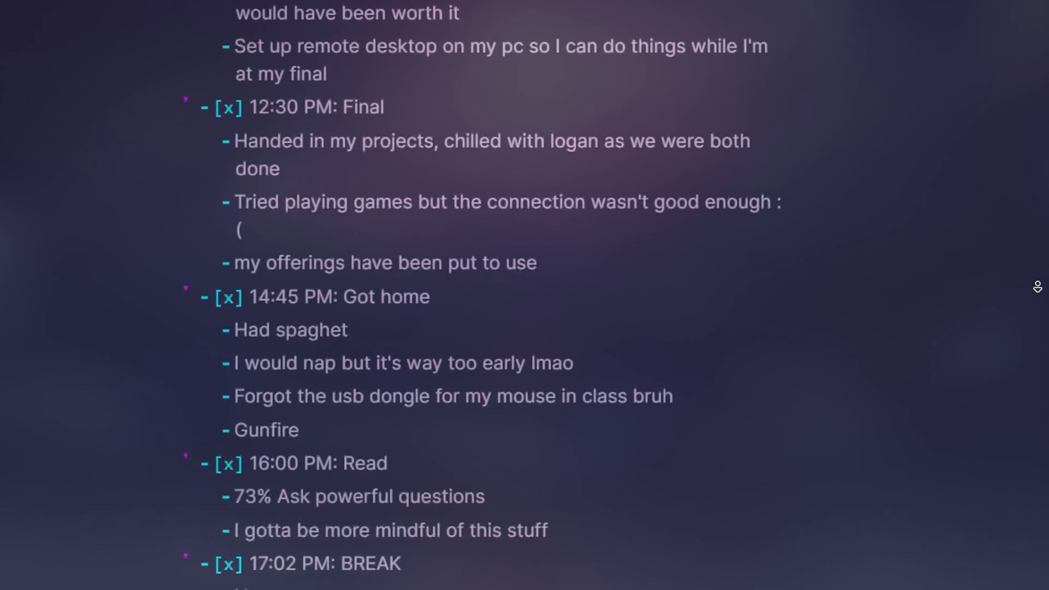
scroll("down", 3)
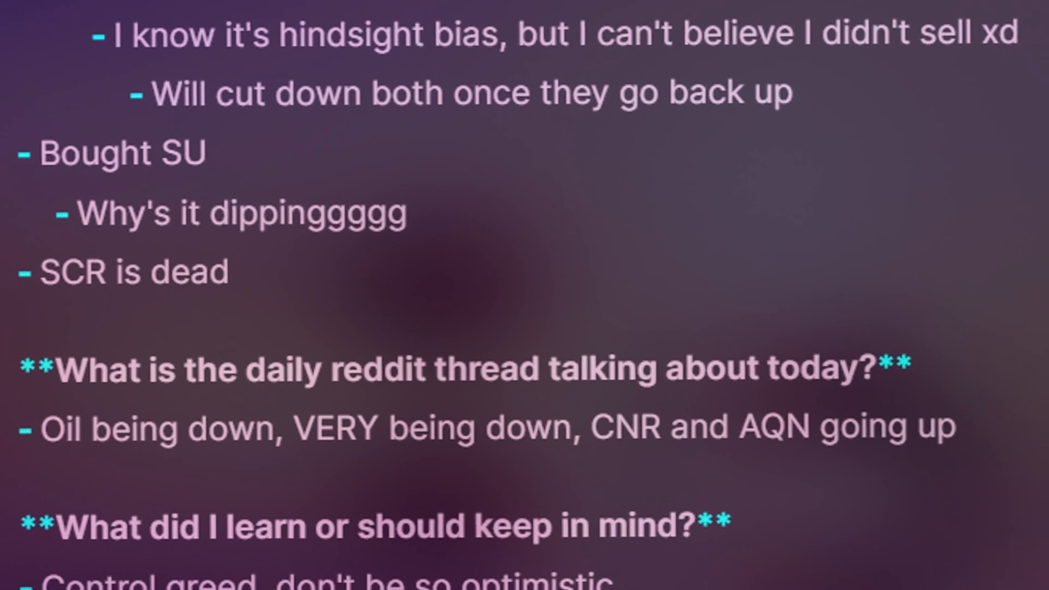
scroll("down", 3)
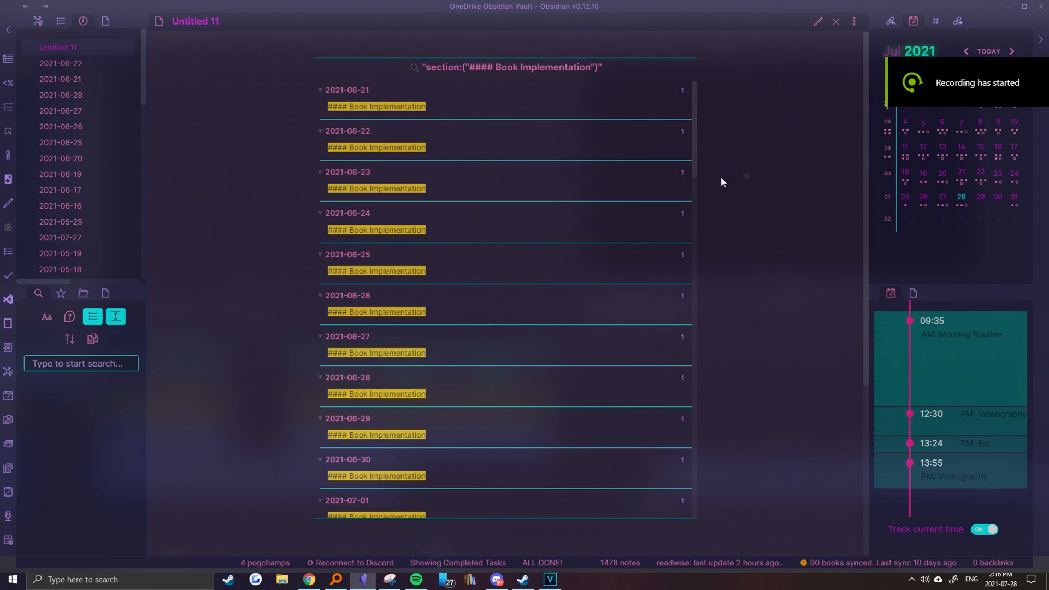
scroll("down", 3)
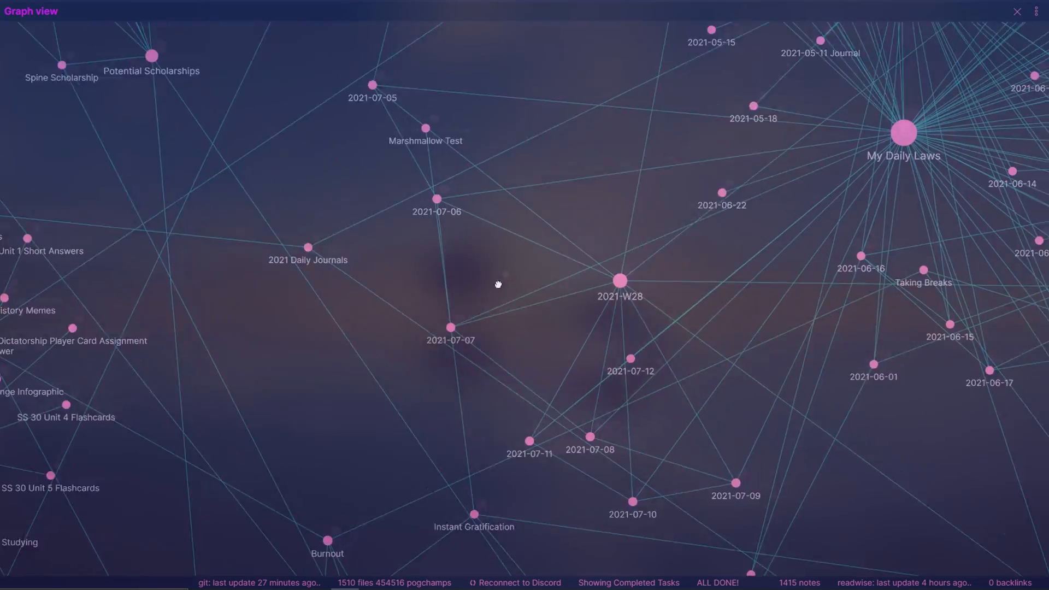
left_click_drag(498, 284, 714, 373)
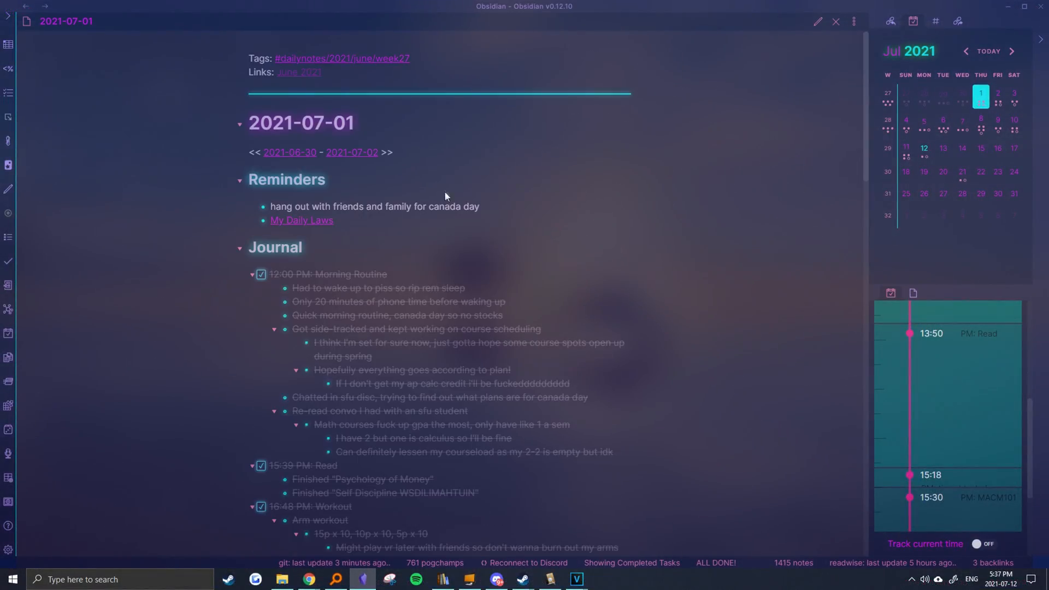
Open the 2021-07-08, 07-12 and 07-10 daily notes from the Calendar sidebar.
left_click(905, 119)
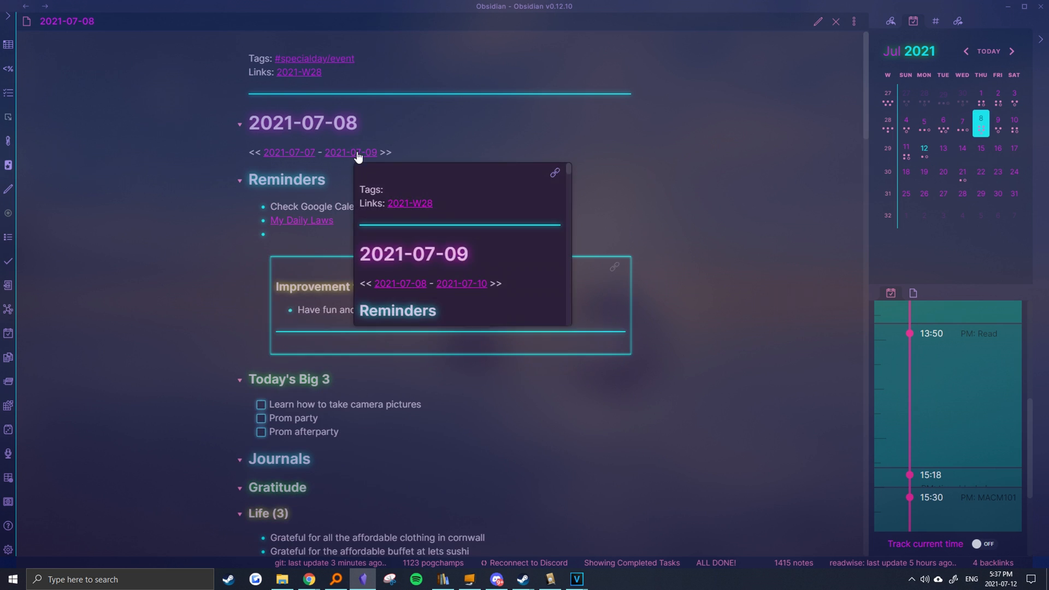
left_click(923, 148)
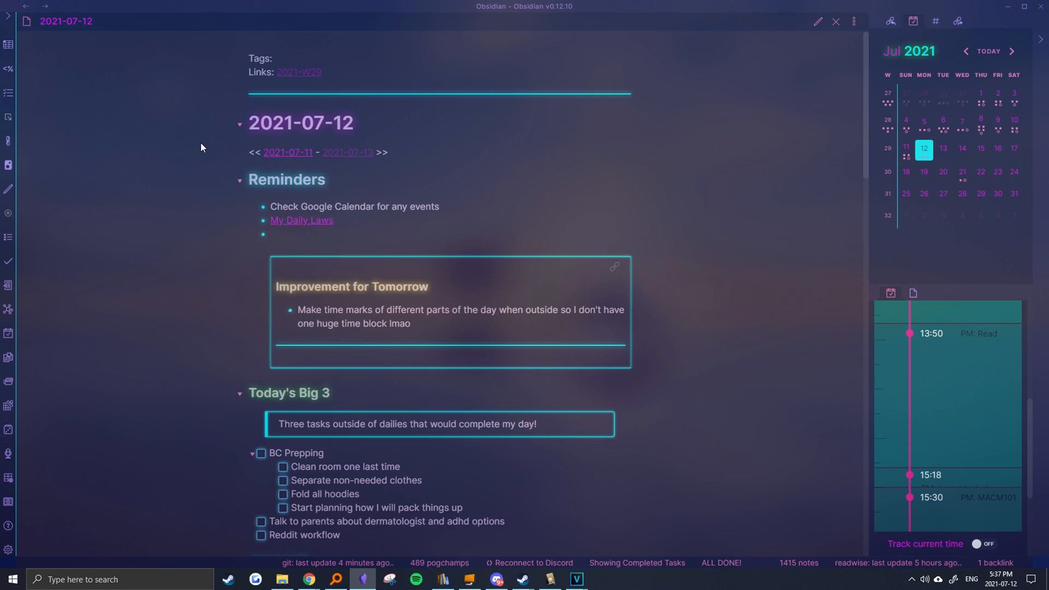
left_click(1014, 123)
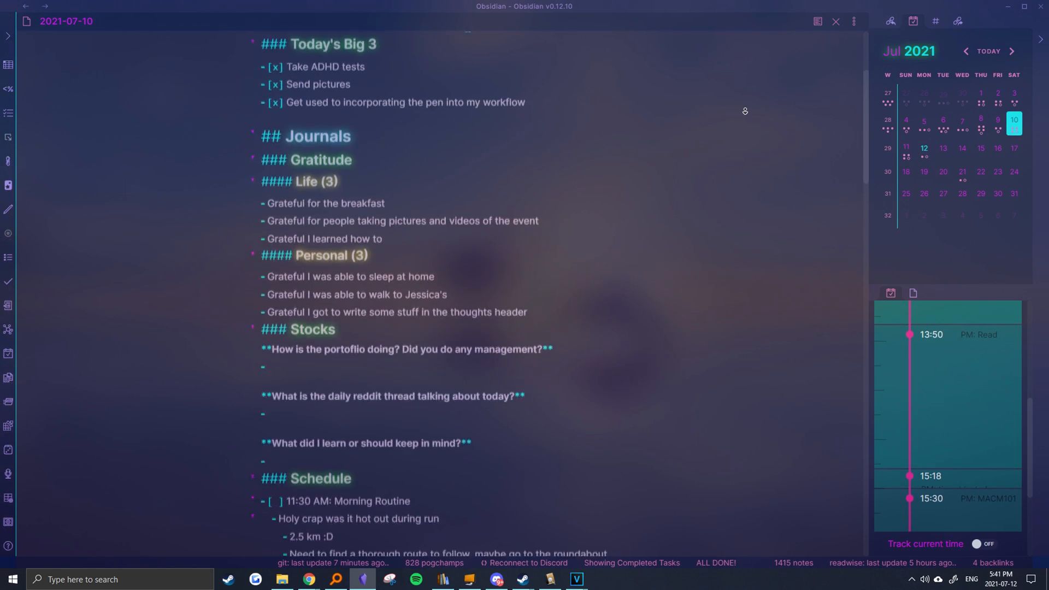
scroll("down", 3)
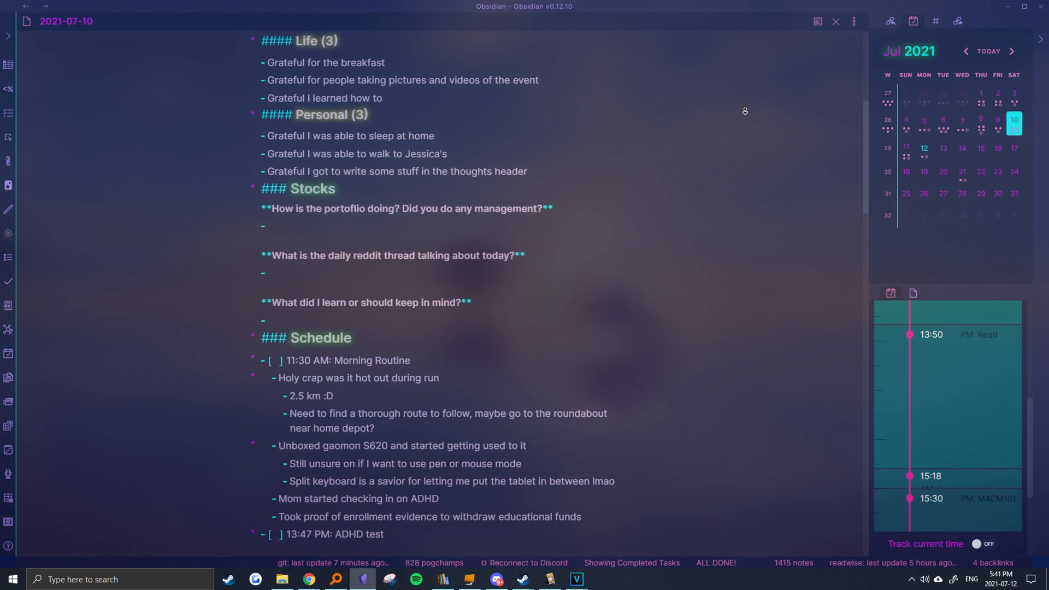
scroll("down", 3)
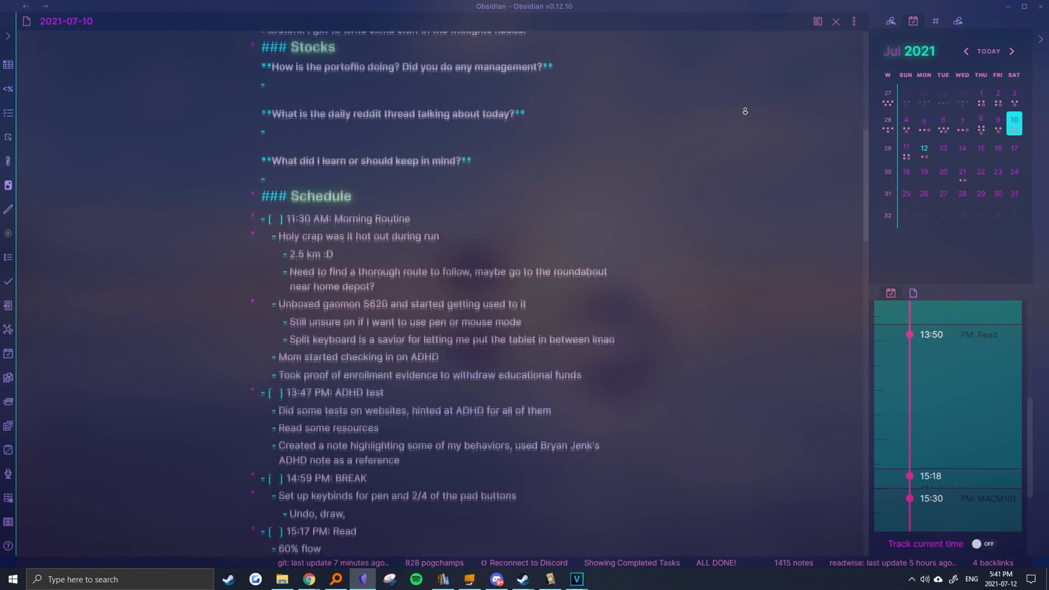
scroll("down", 3)
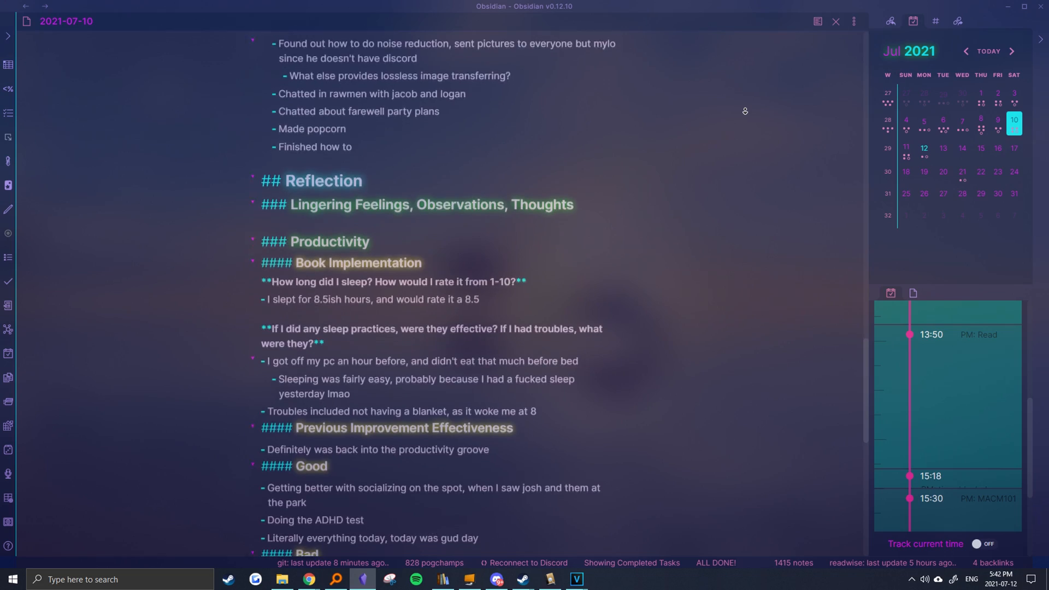
scroll("down", 3)
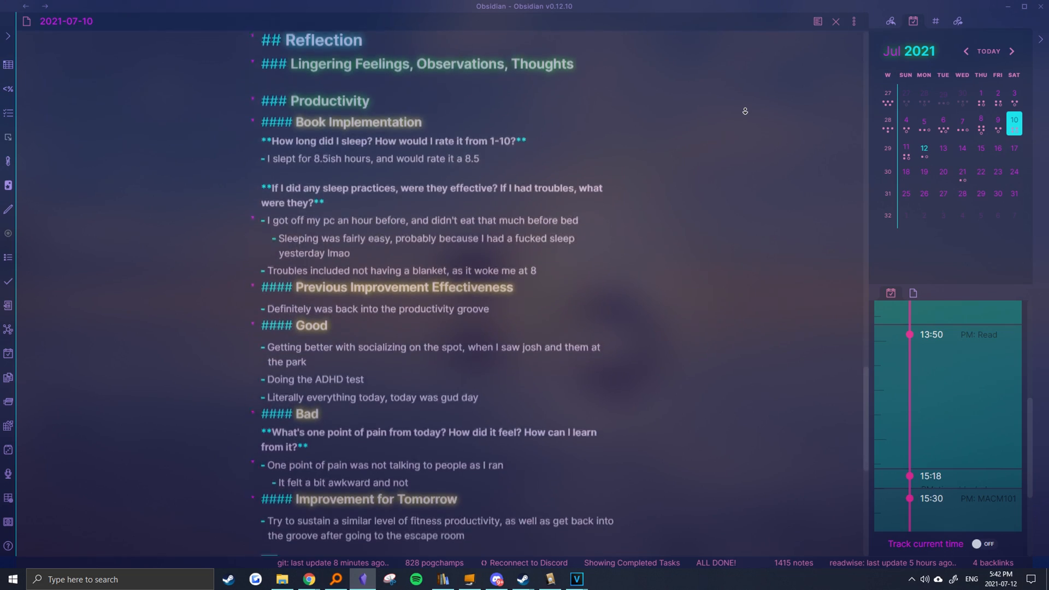
scroll("down", 3)
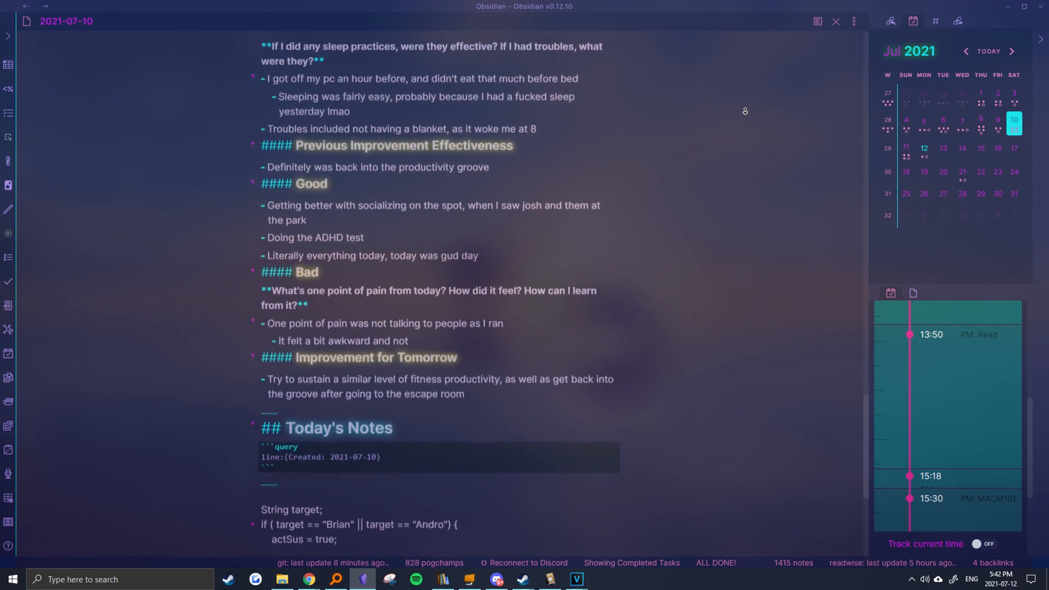
scroll("down", 3)
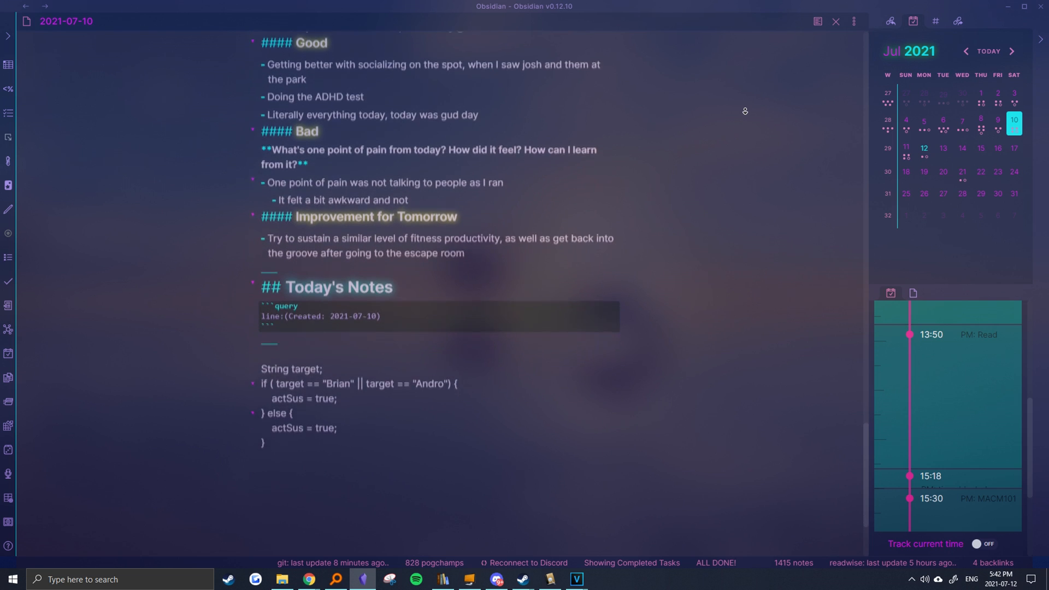
scroll("down", 3)
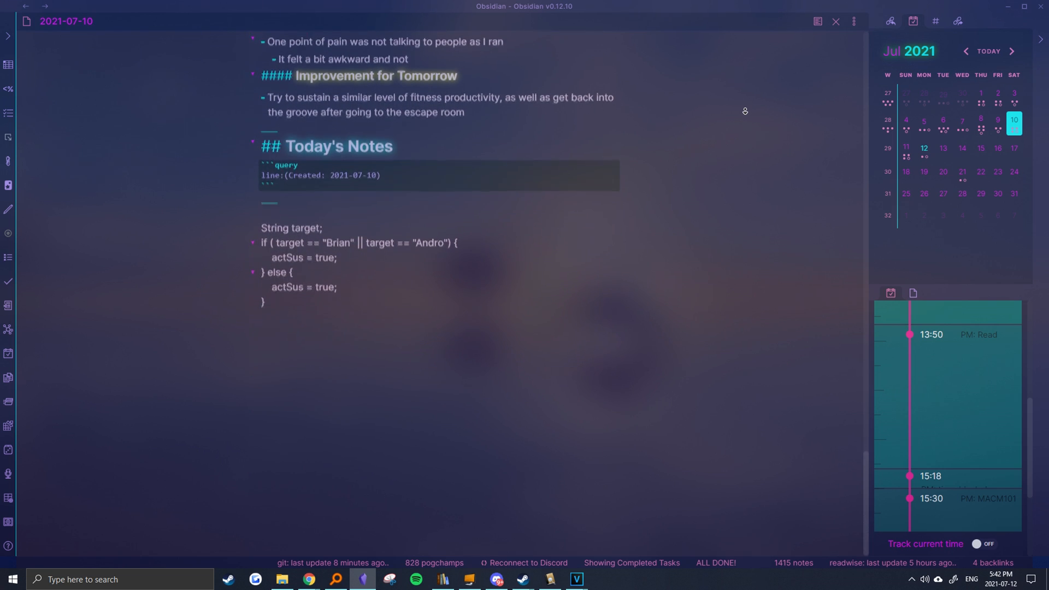